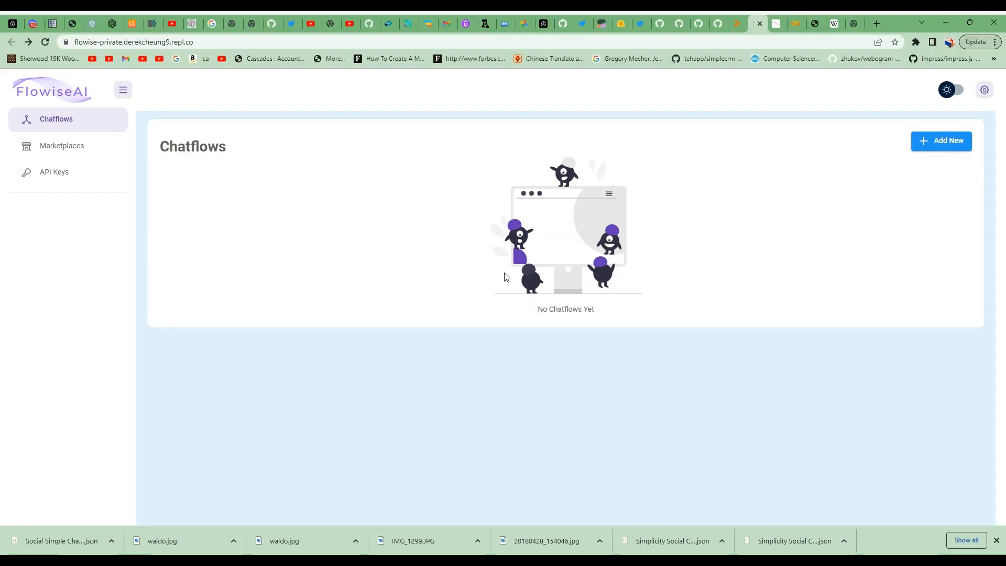
{"action": "mouse_move", "coordinate": [482, 271]}
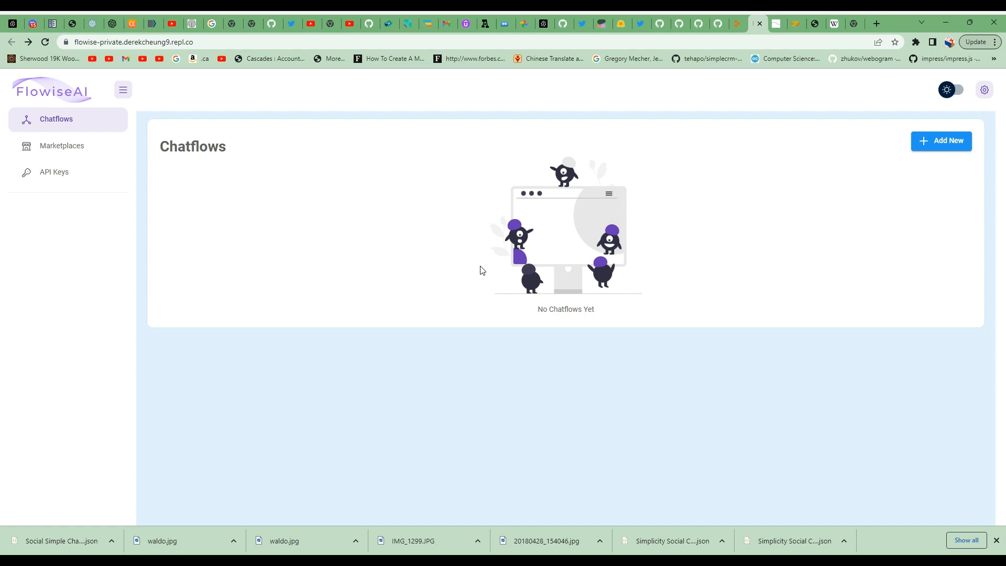
{"action": "mouse_move", "coordinate": [472, 271]}
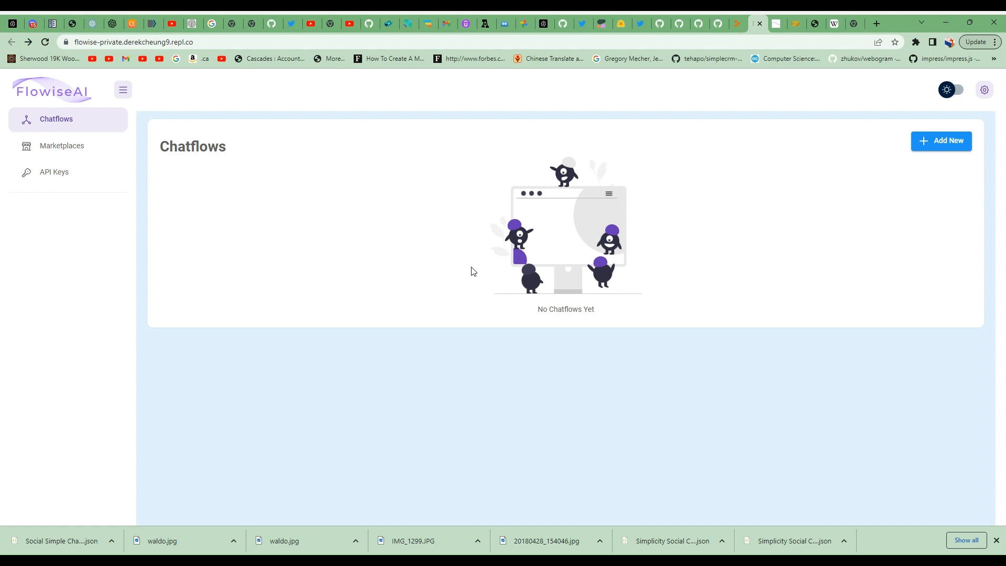
{"action": "mouse_move", "coordinate": [669, 195]}
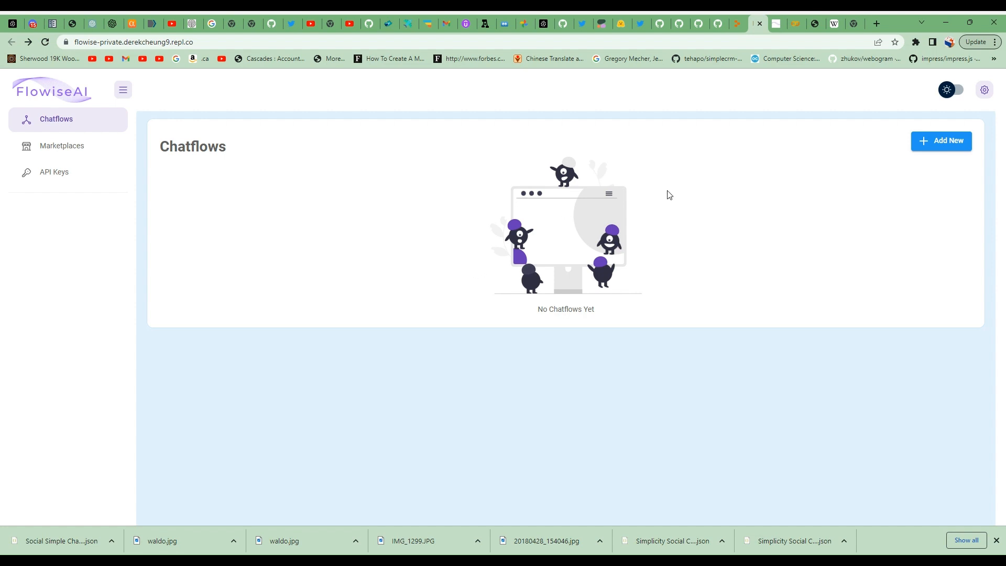
Create a new chatflow and drop a Prompt Template node onto the canvas.
{"action": "left_click", "coordinate": [940, 141]}
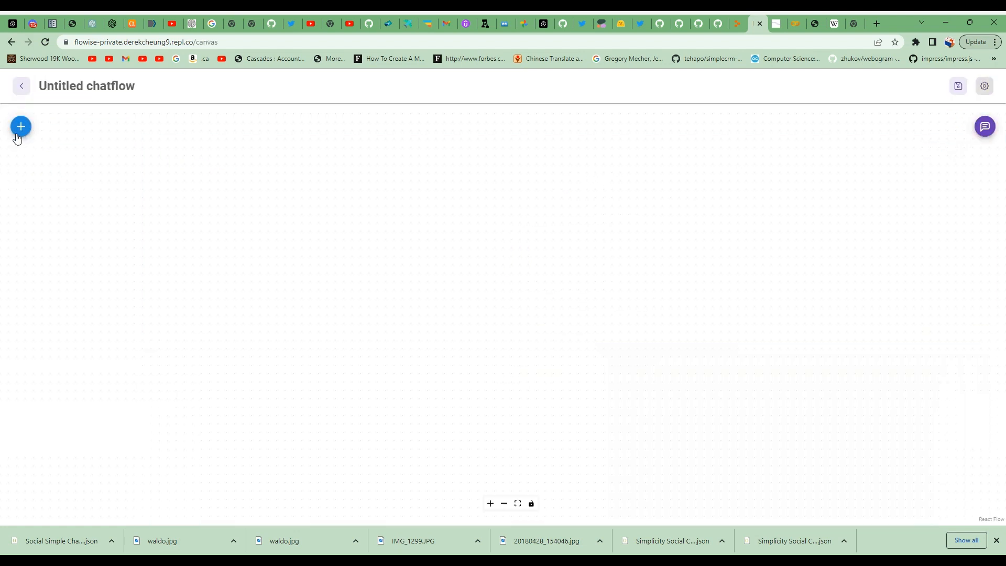
{"action": "left_click", "coordinate": [20, 126]}
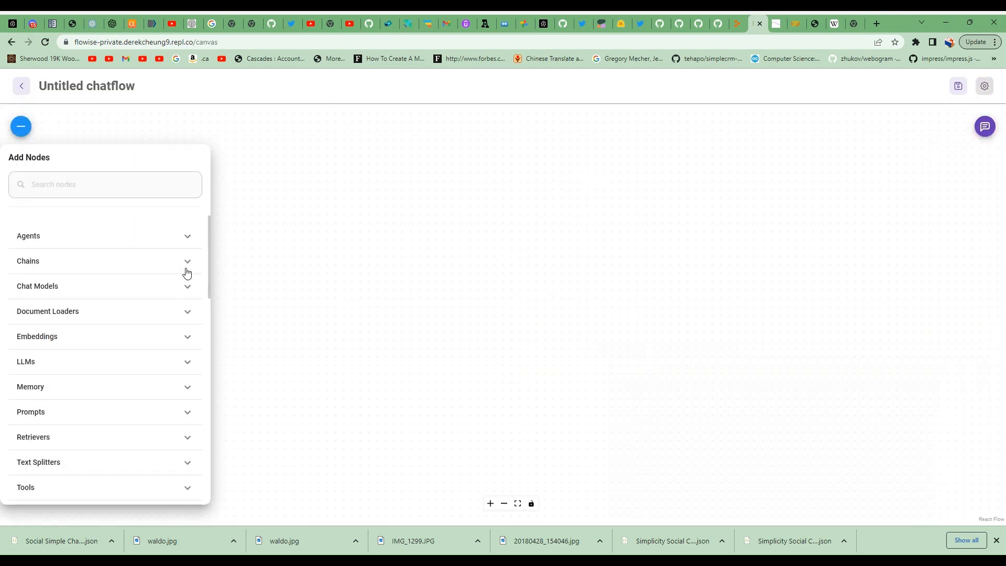
{"action": "scroll", "scroll_direction": "down", "scroll_amount": 3}
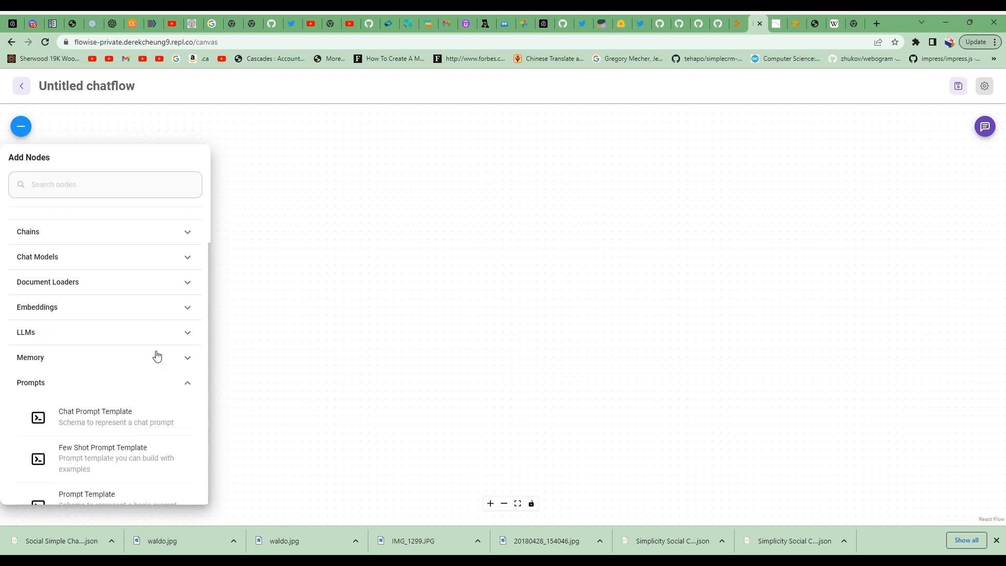
{"action": "scroll", "scroll_direction": "down", "scroll_amount": 3}
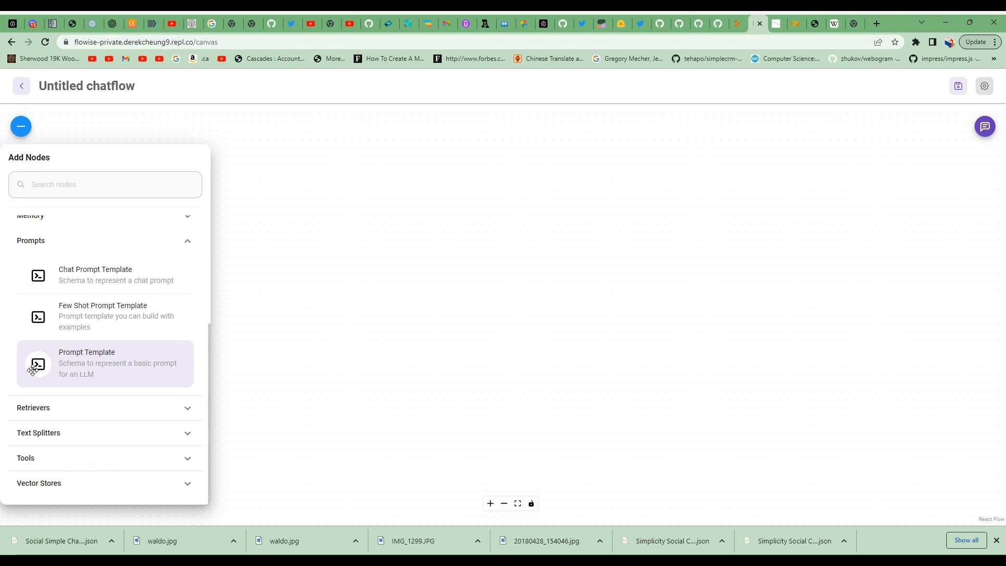
{"action": "mouse_move", "coordinate": [415, 268]}
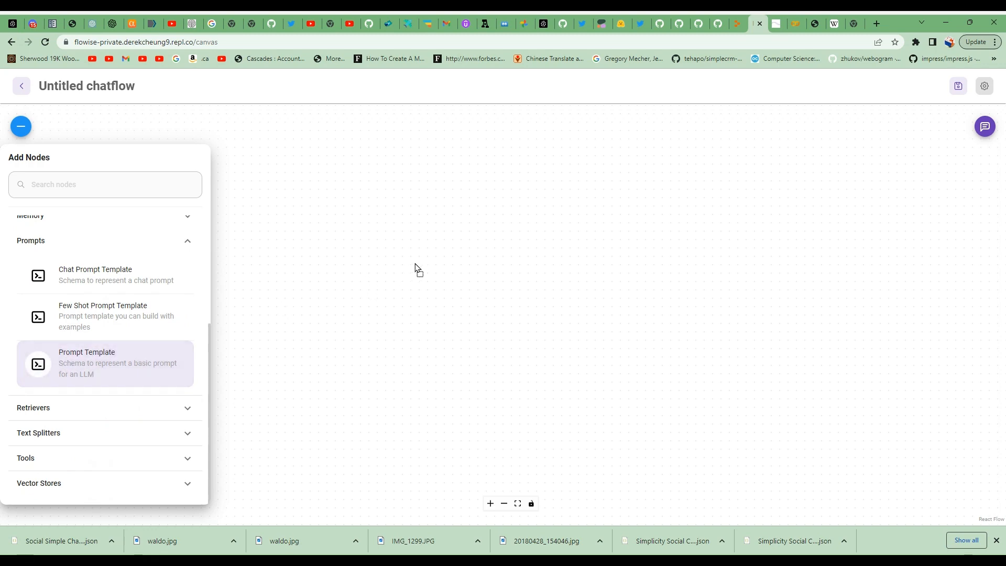
{"action": "left_click", "coordinate": [105, 363]}
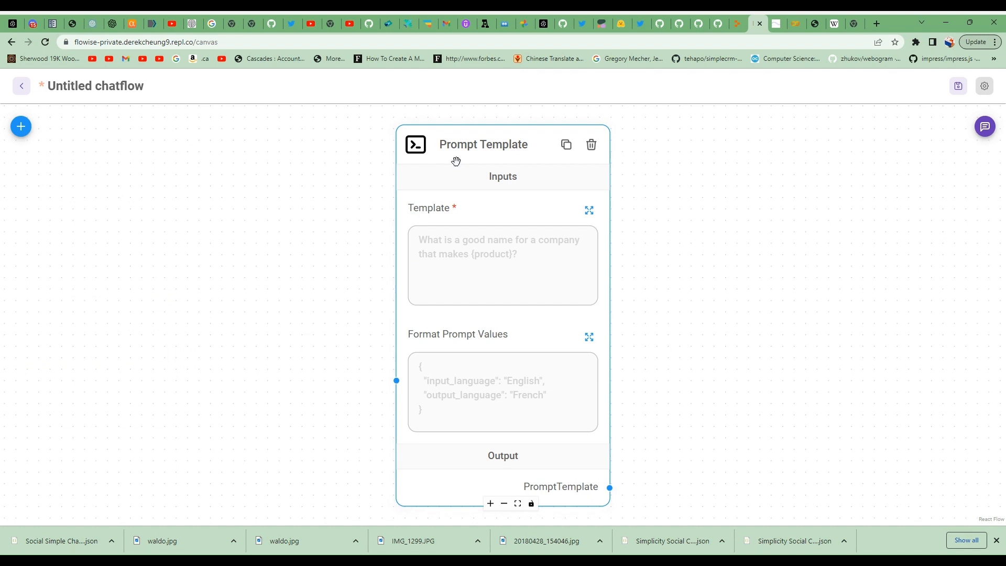
{"action": "mouse_move", "coordinate": [532, 131]}
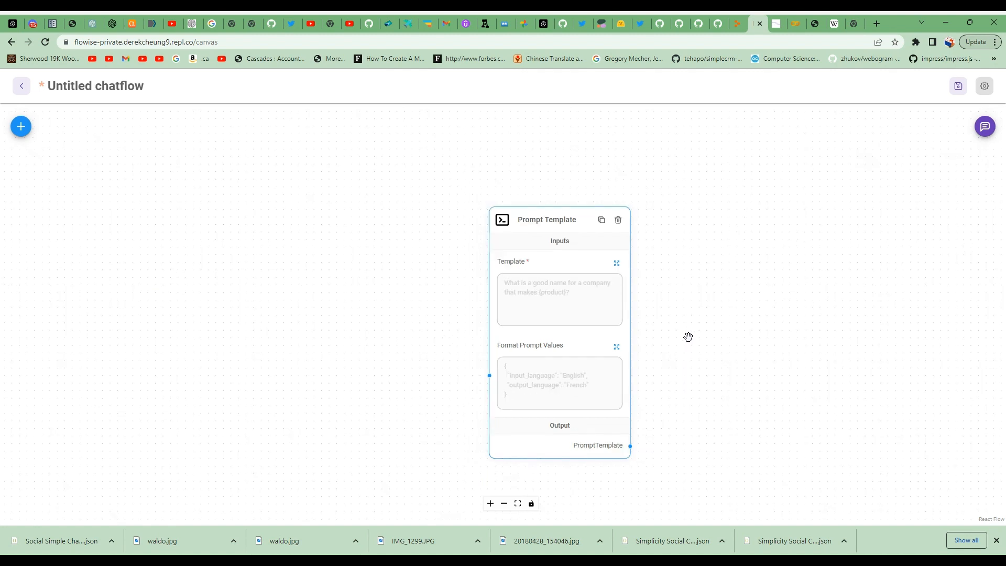
{"action": "mouse_move", "coordinate": [691, 314]}
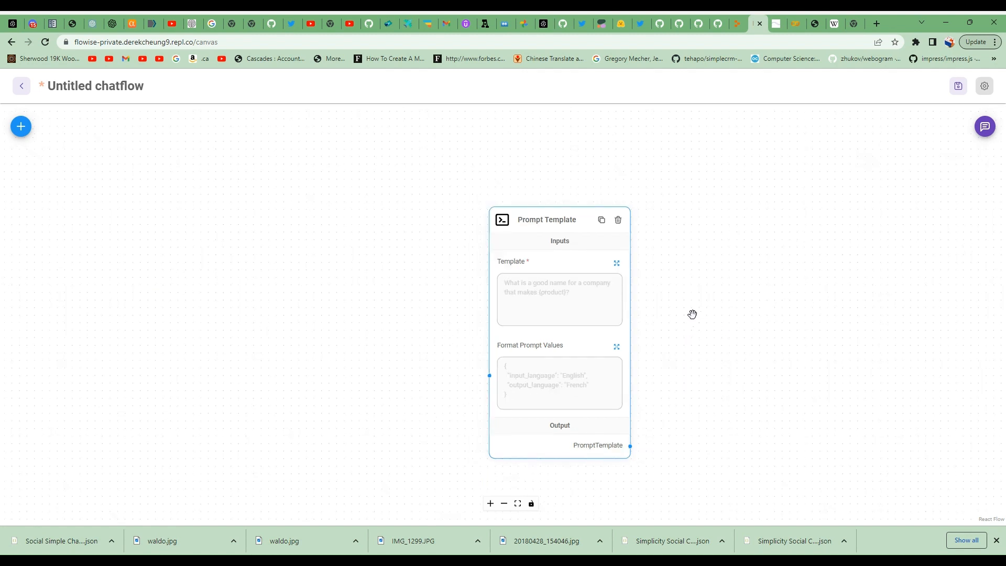
{"action": "left_click", "coordinate": [559, 300]}
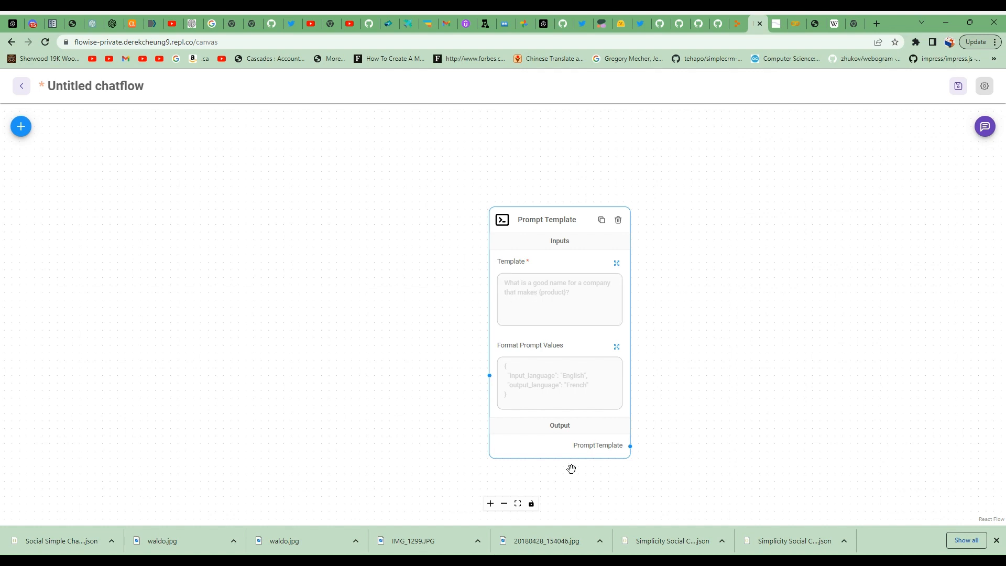
{"action": "mouse_move", "coordinate": [571, 468]}
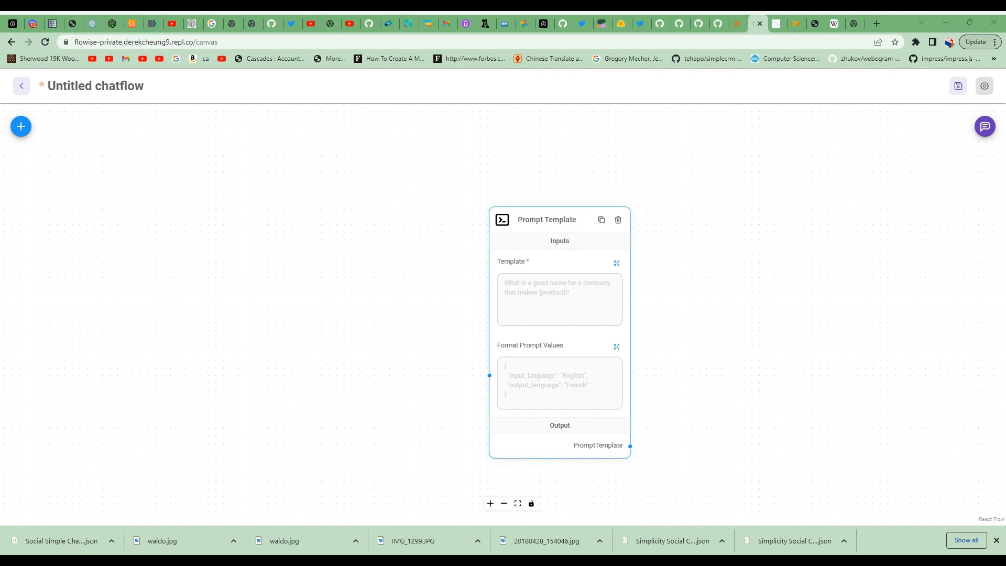
Set the template to simplify {objective} so a 7th grade student understands, and save.
{"action": "left_click", "coordinate": [558, 300]}
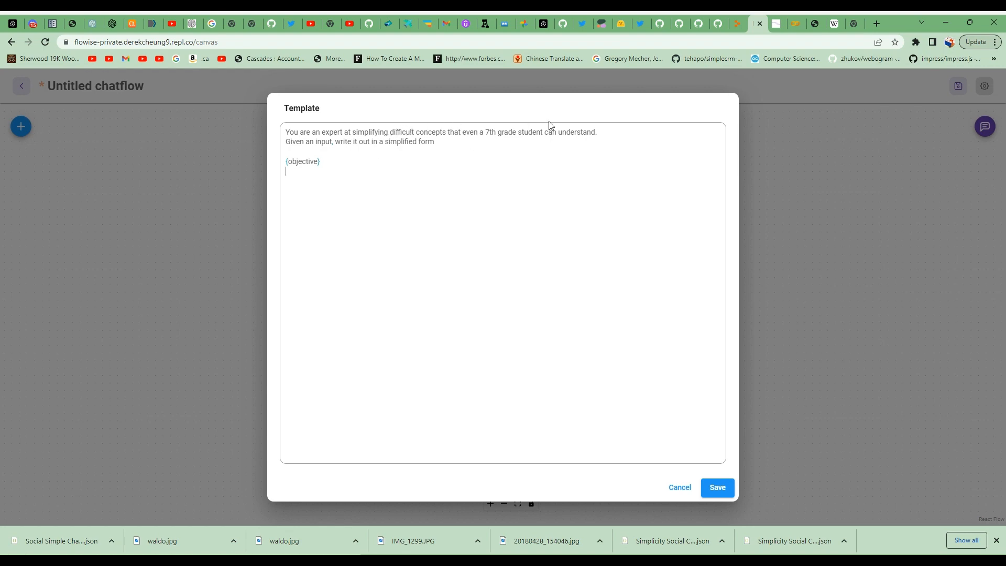
{"action": "mouse_move", "coordinate": [352, 185]}
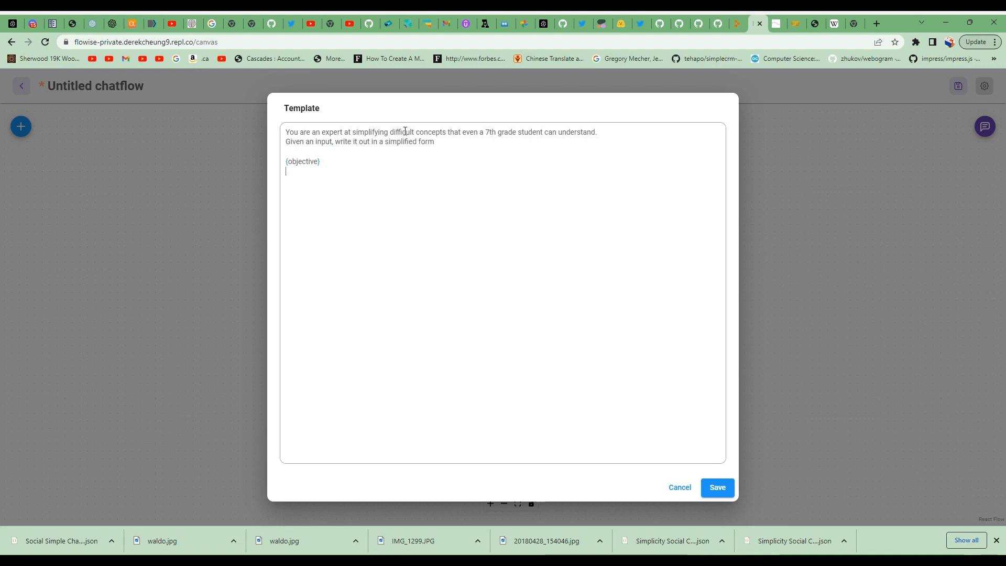
{"action": "double_click", "coordinate": [301, 162]}
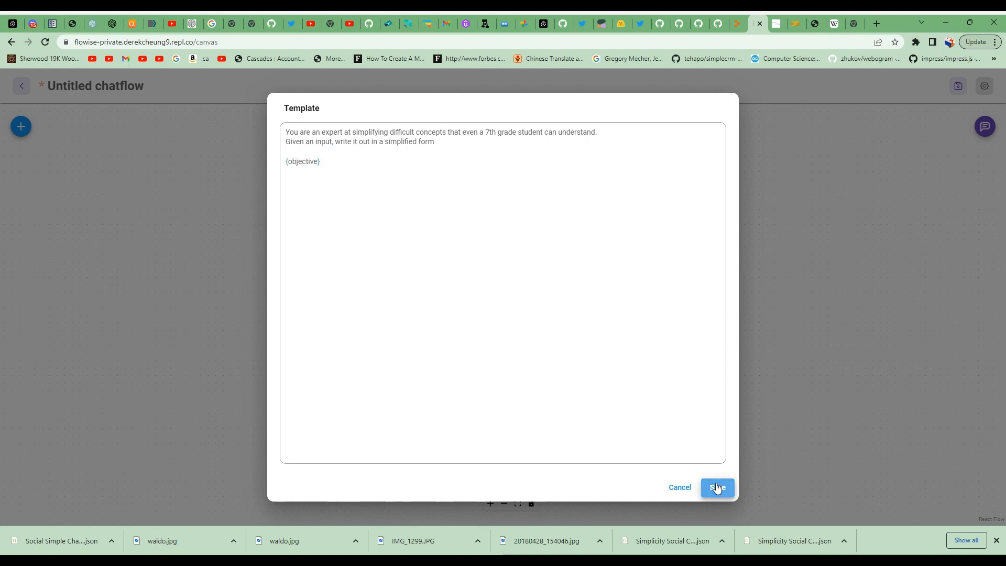
{"action": "left_click", "coordinate": [716, 488]}
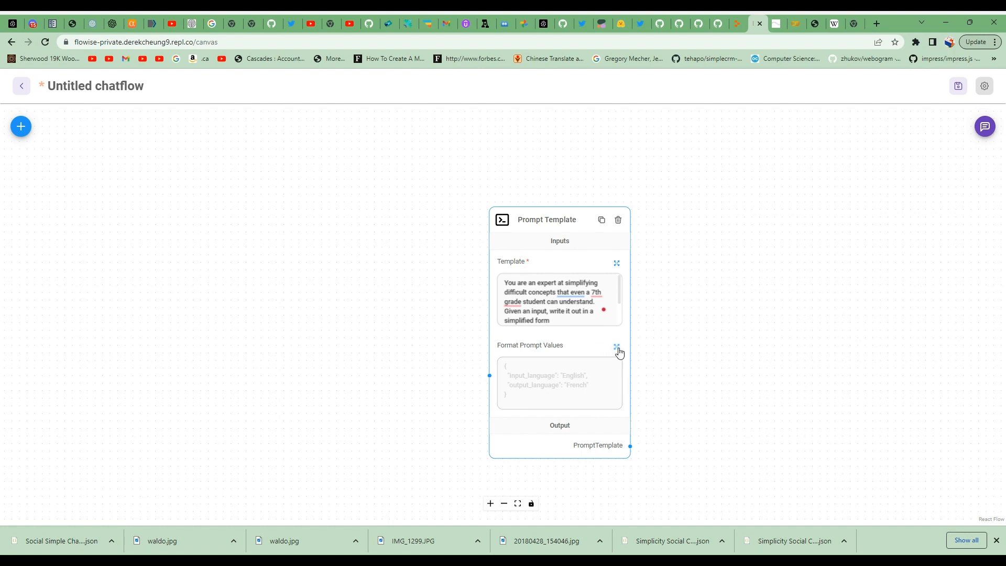
Map the format value "objective" to the chatbox {{question}} variable and save.
{"action": "left_click", "coordinate": [615, 346]}
{"action": "type", "text": "{"}
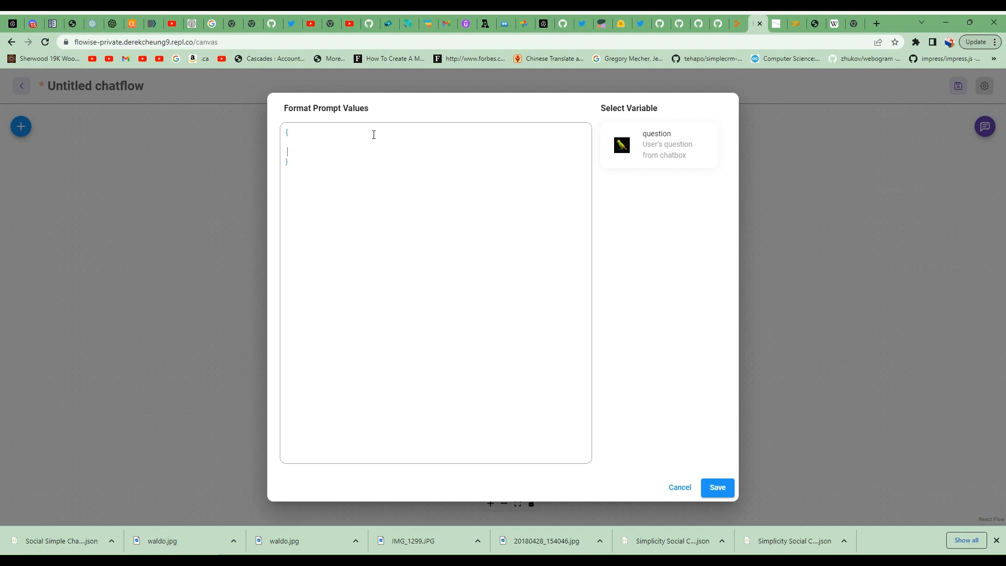
{"action": "type", "text": "\"object\""}
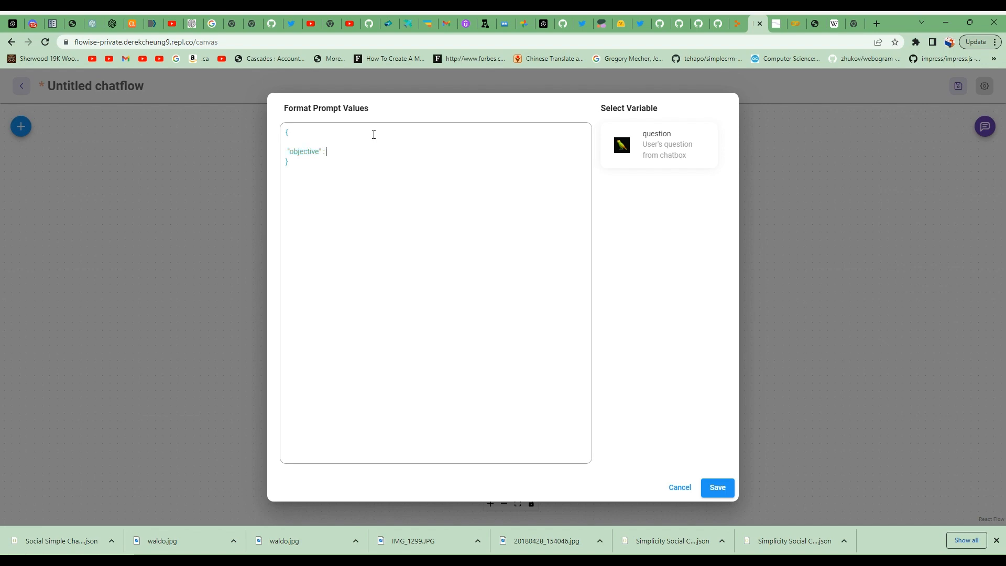
{"action": "type", "text": "\""}
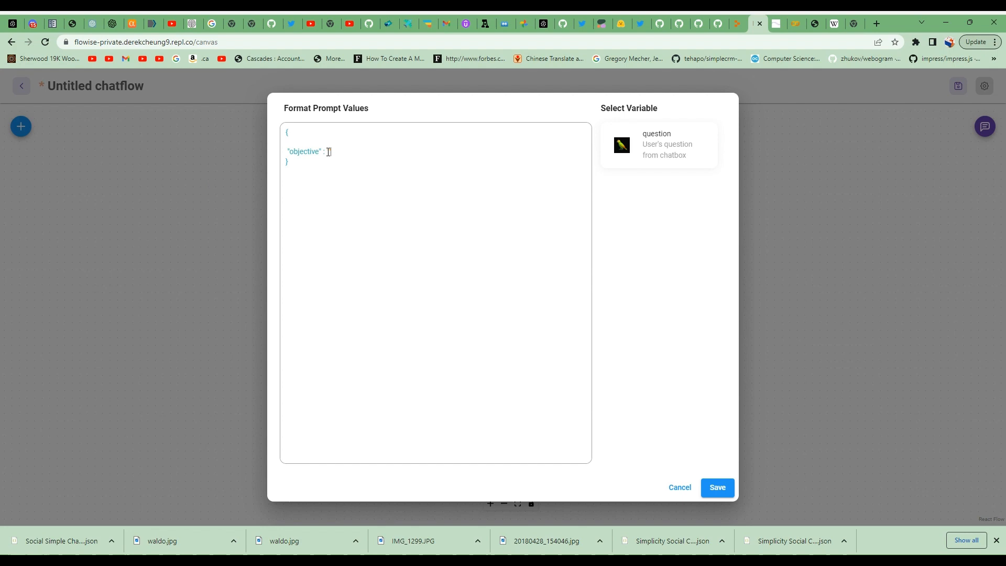
{"action": "left_click", "coordinate": [657, 145]}
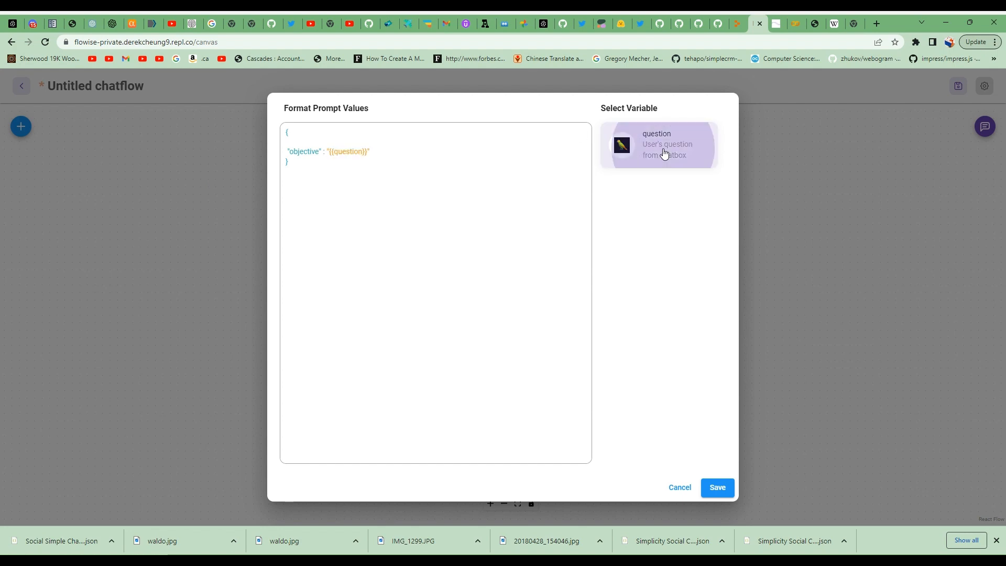
{"action": "mouse_move", "coordinate": [718, 477]}
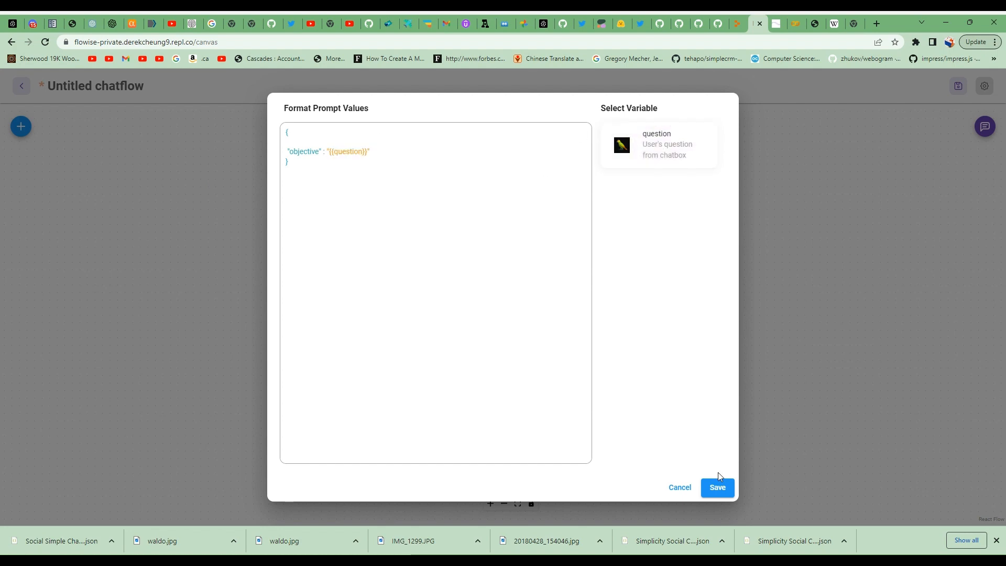
{"action": "left_click", "coordinate": [716, 488]}
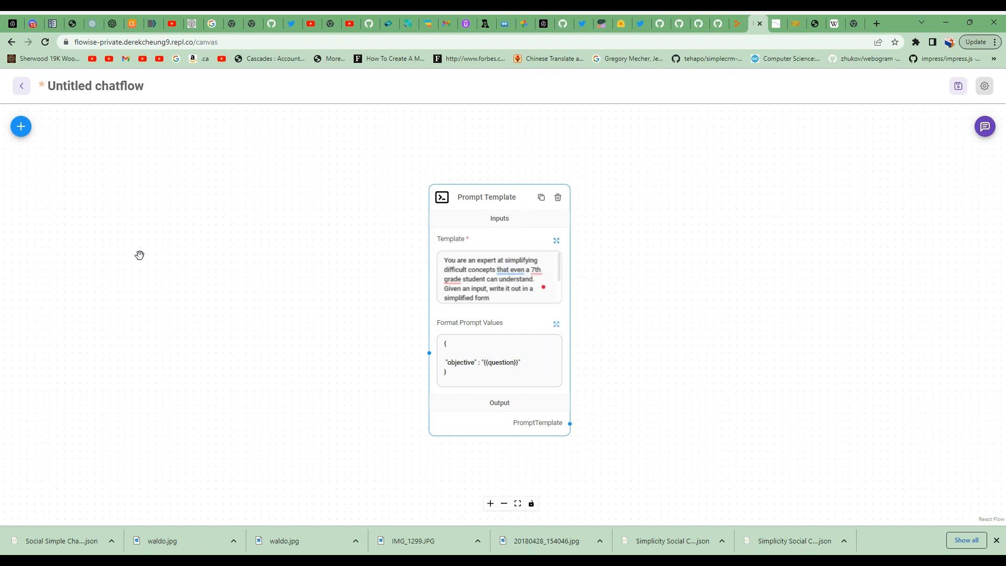
Place an LLM Chain node and link the Prompt Template output to its Prompt input.
{"action": "left_click", "coordinate": [20, 126]}
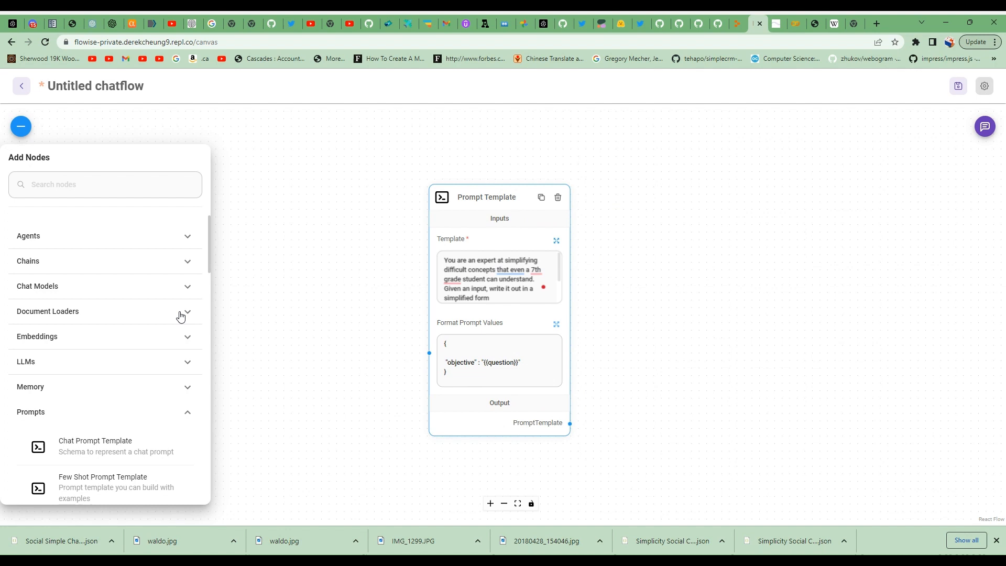
{"action": "left_click", "coordinate": [105, 185]}
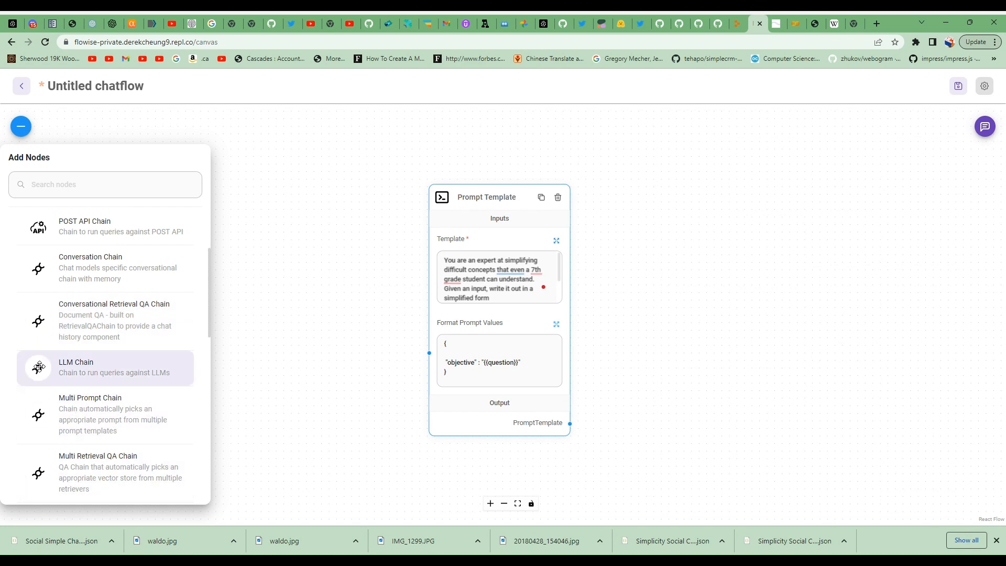
{"action": "mouse_move", "coordinate": [494, 283]}
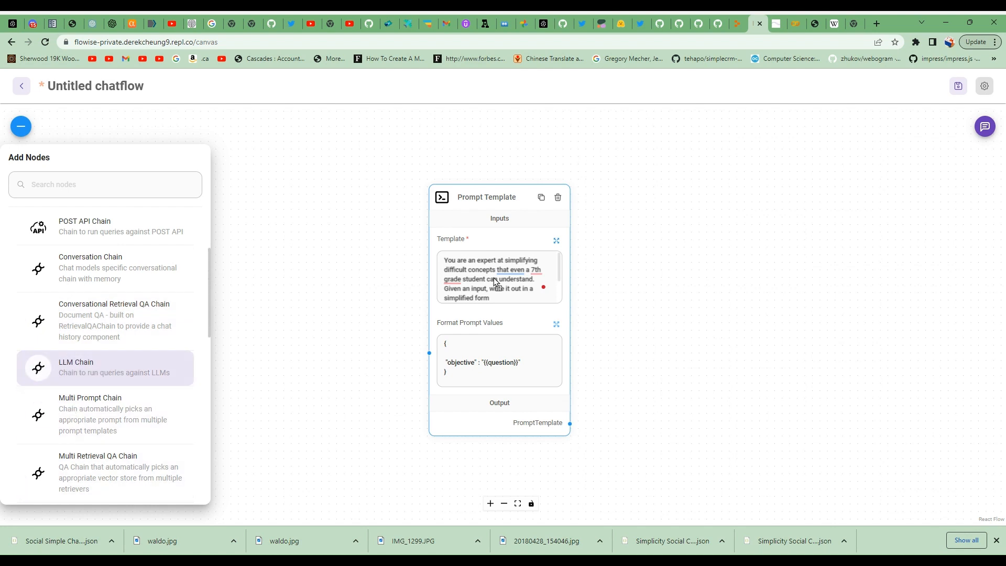
{"action": "mouse_move", "coordinate": [735, 160]}
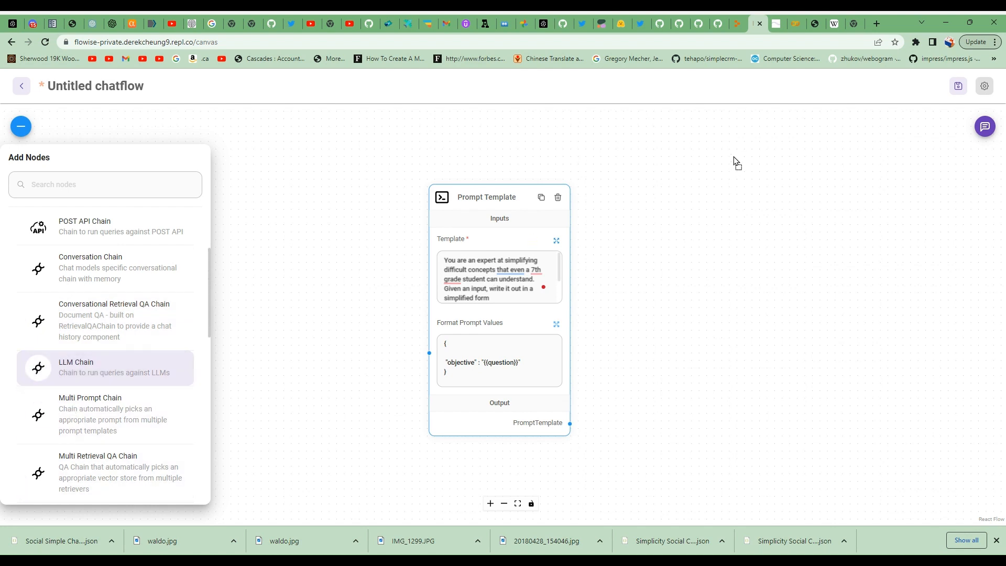
{"action": "left_click", "coordinate": [76, 362]}
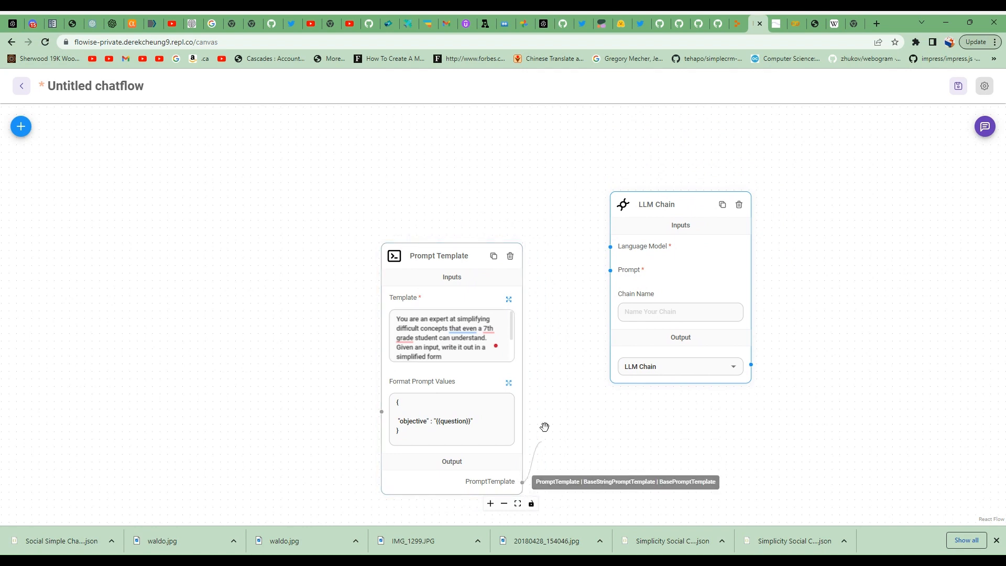
{"action": "left_click_drag", "start_coordinate": [522, 481], "coordinate": [611, 270]}
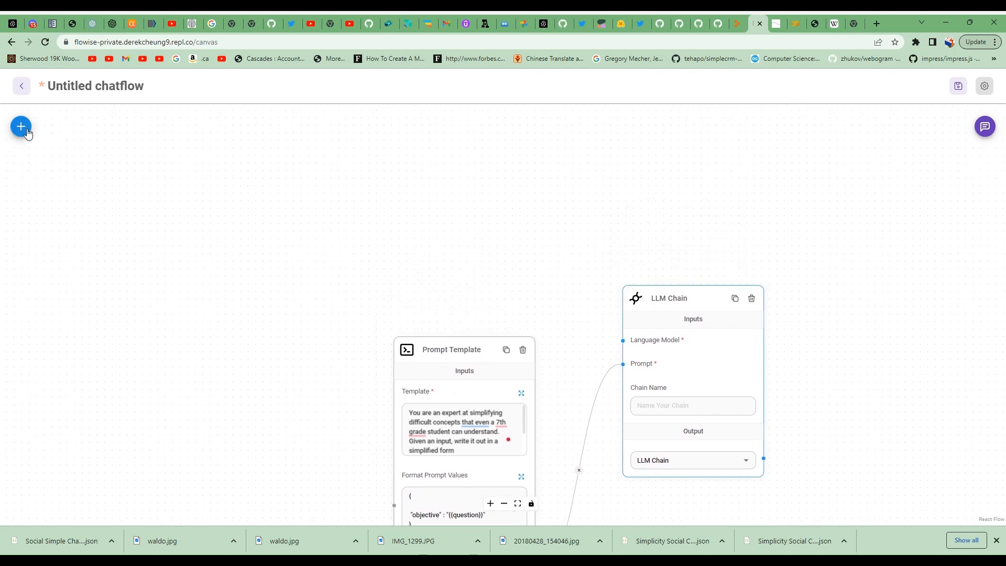
Search the node list for 'open' and place the OpenAI LLM node.
{"action": "left_click", "coordinate": [20, 127]}
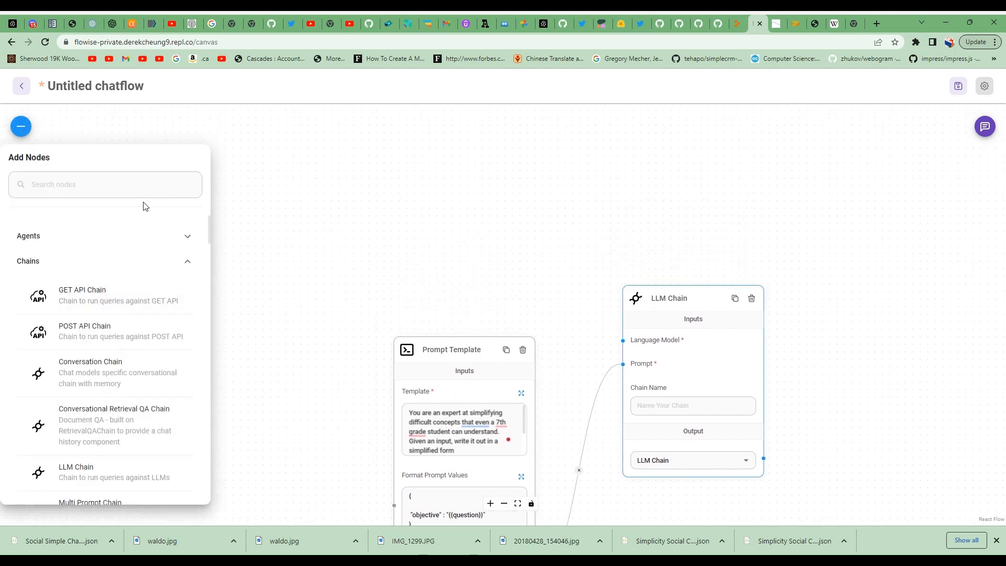
{"action": "type", "text": "open"}
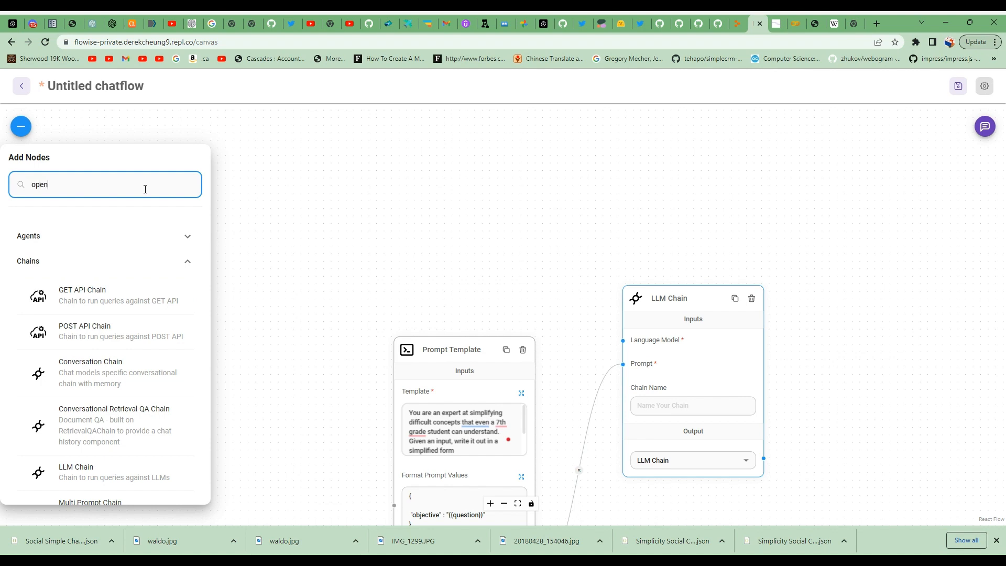
{"action": "scroll", "scroll_direction": "down", "scroll_amount": 3}
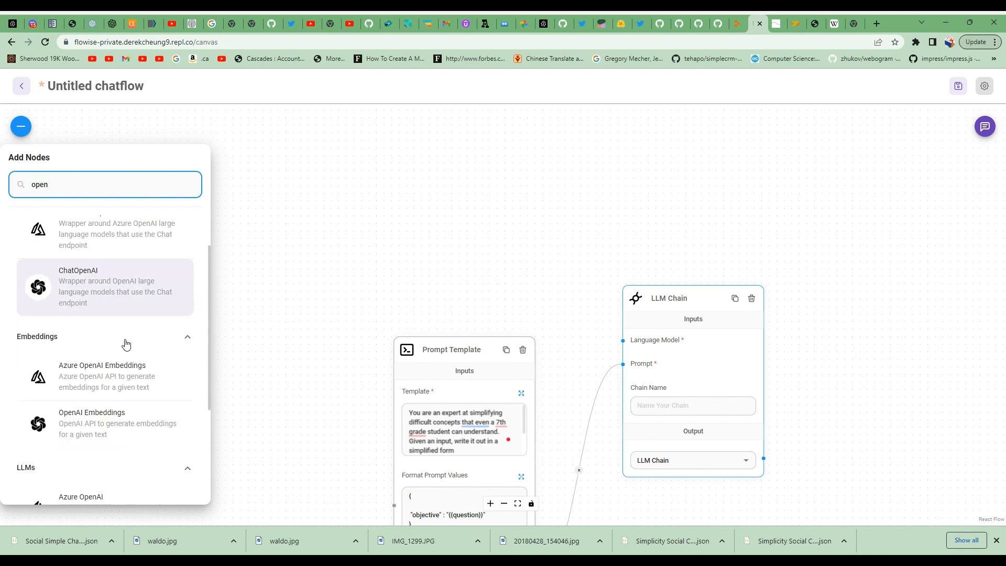
{"action": "scroll", "scroll_direction": "down", "scroll_amount": 3}
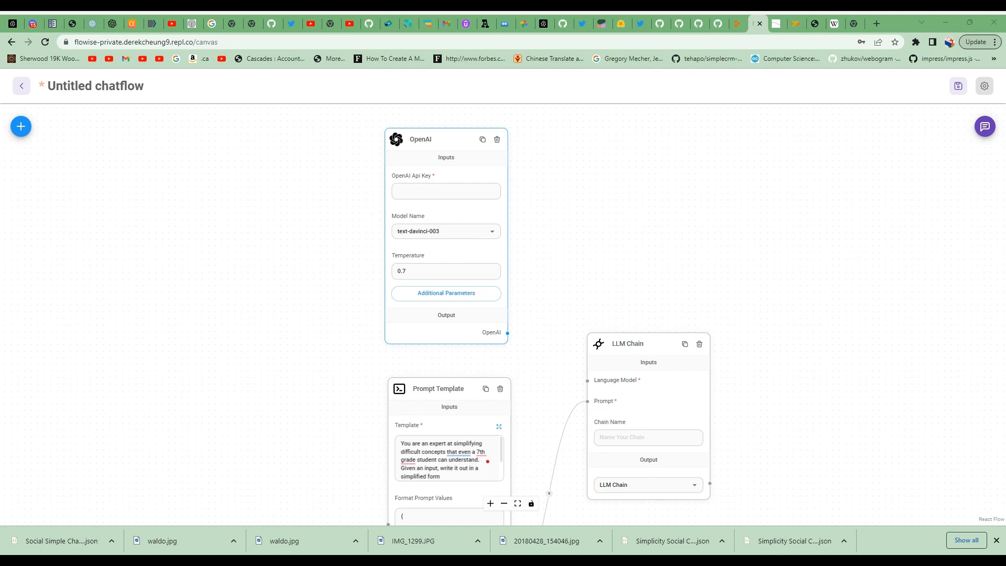
Fill in the saved OpenAI API key and connect OpenAI to the chain's Language Model.
{"action": "left_click", "coordinate": [445, 192]}
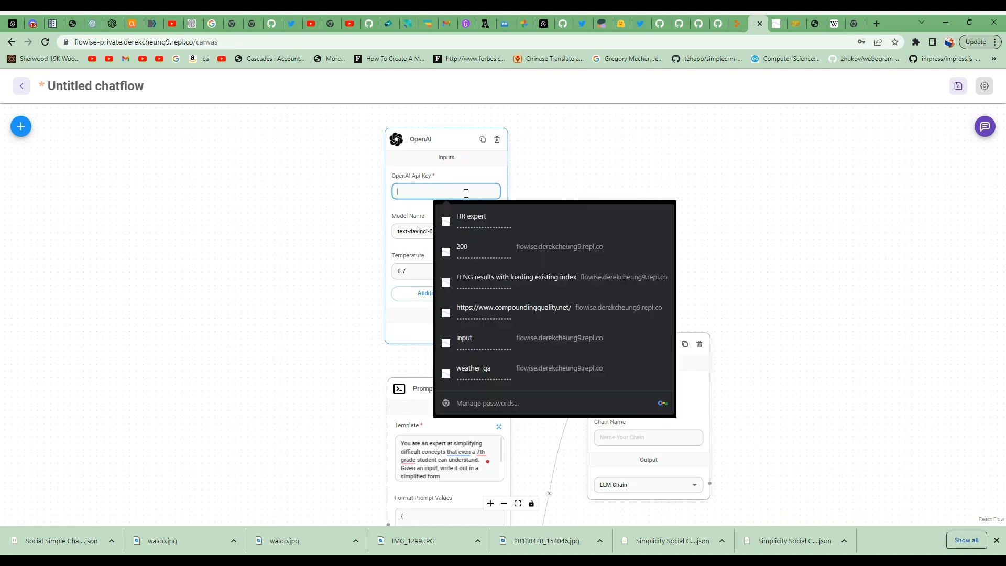
{"action": "left_click", "coordinate": [471, 220]}
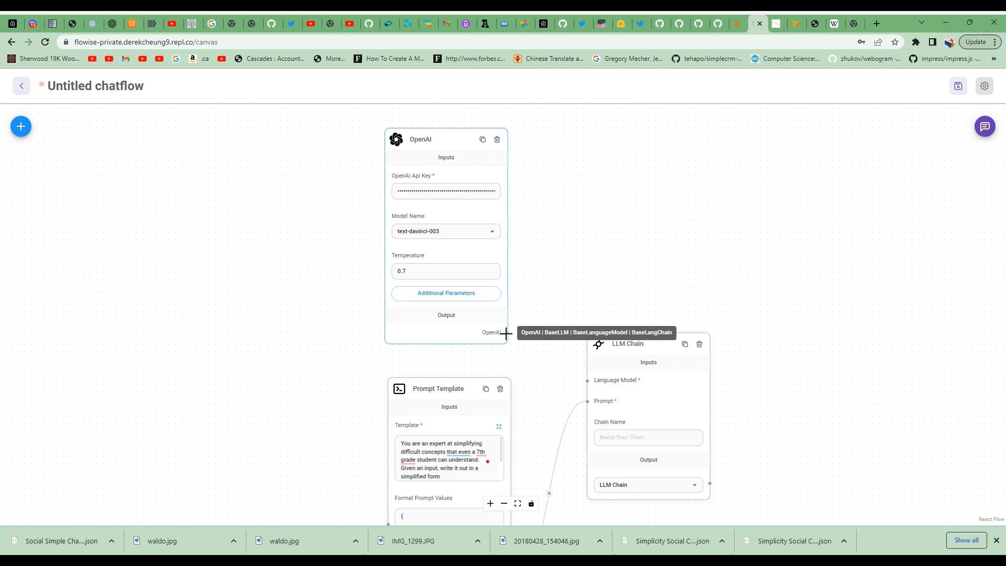
{"action": "left_click_drag", "start_coordinate": [506, 332], "coordinate": [585, 380]}
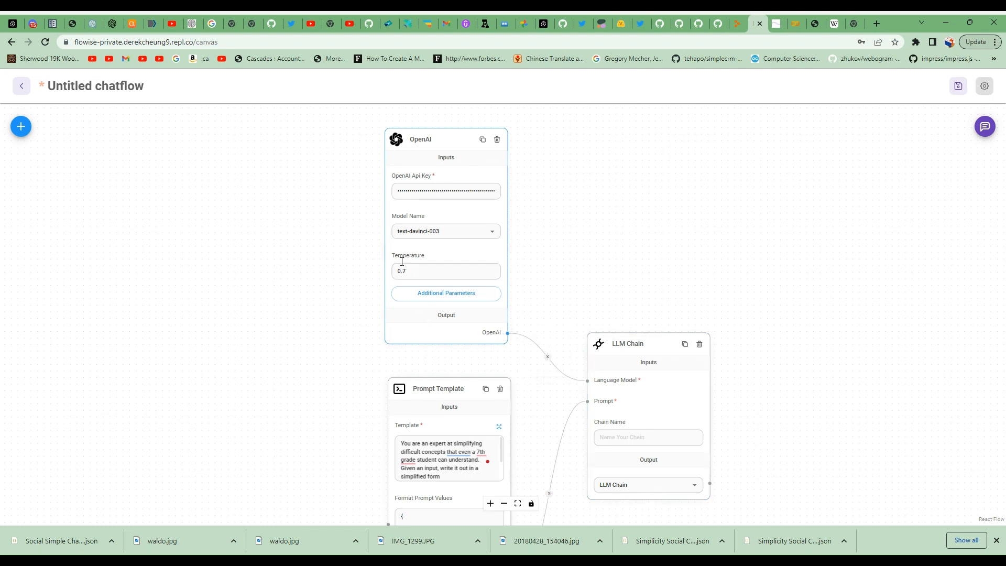
{"action": "left_click", "coordinate": [445, 271]}
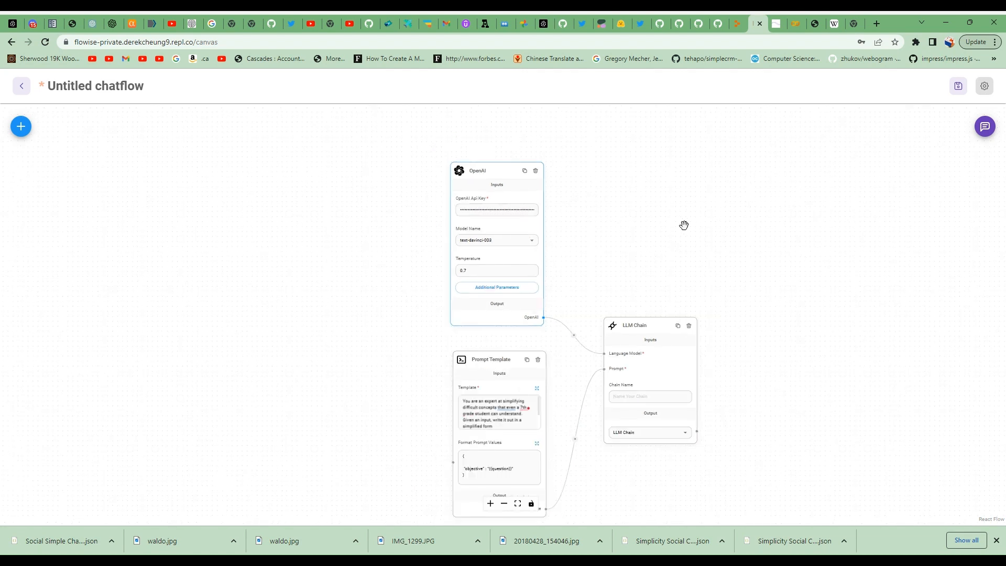
{"action": "mouse_move", "coordinate": [932, 105]}
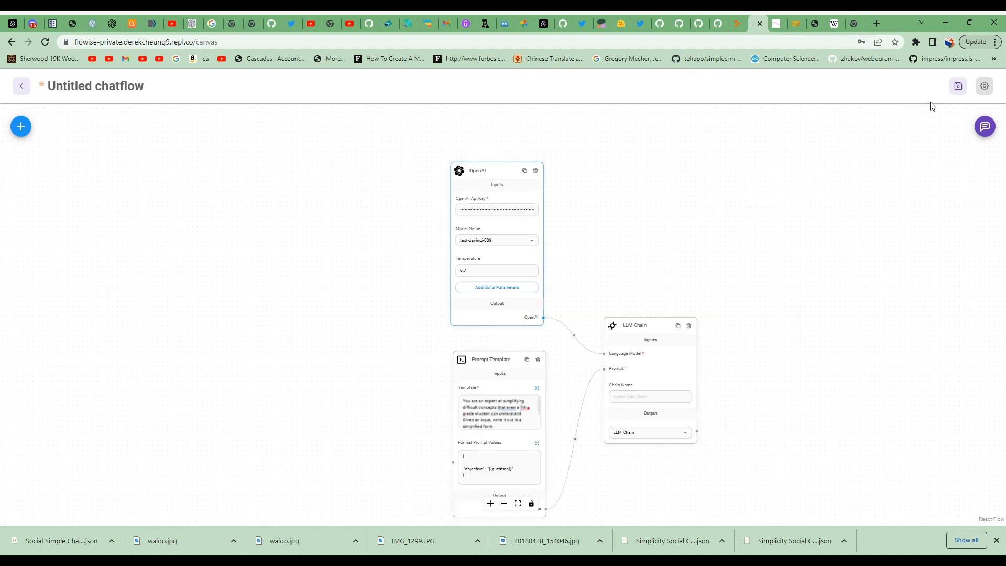
Save the chatflow as 'Simplify Social App' and bring up its chat panel.
{"action": "left_click", "coordinate": [957, 85]}
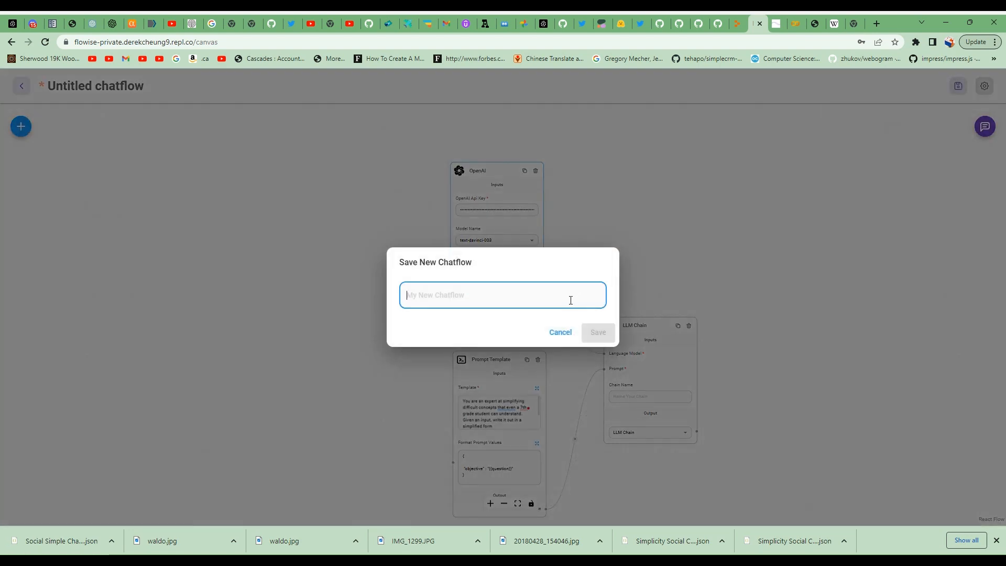
{"action": "type", "text": "Simpl"}
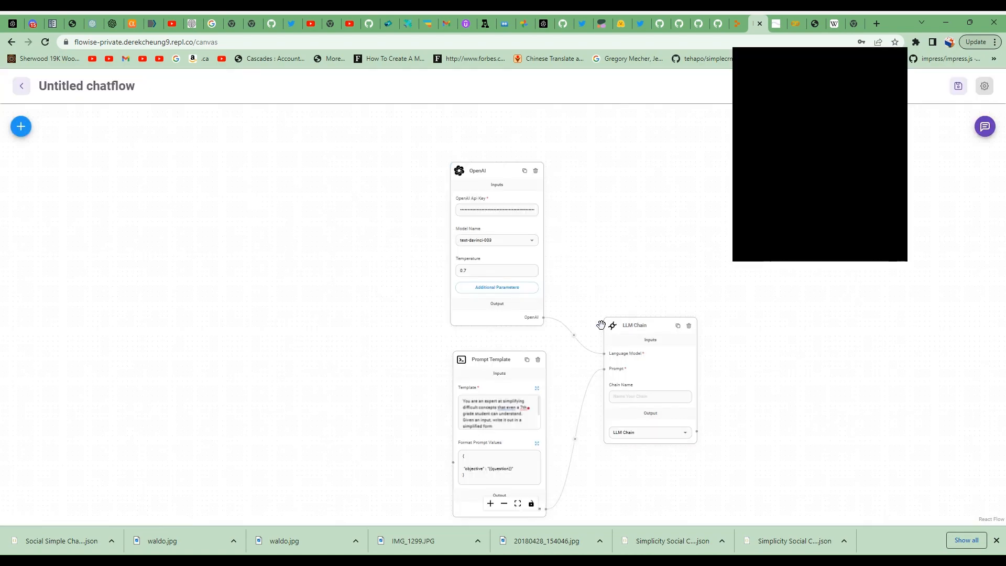
{"action": "left_click", "coordinate": [956, 85]}
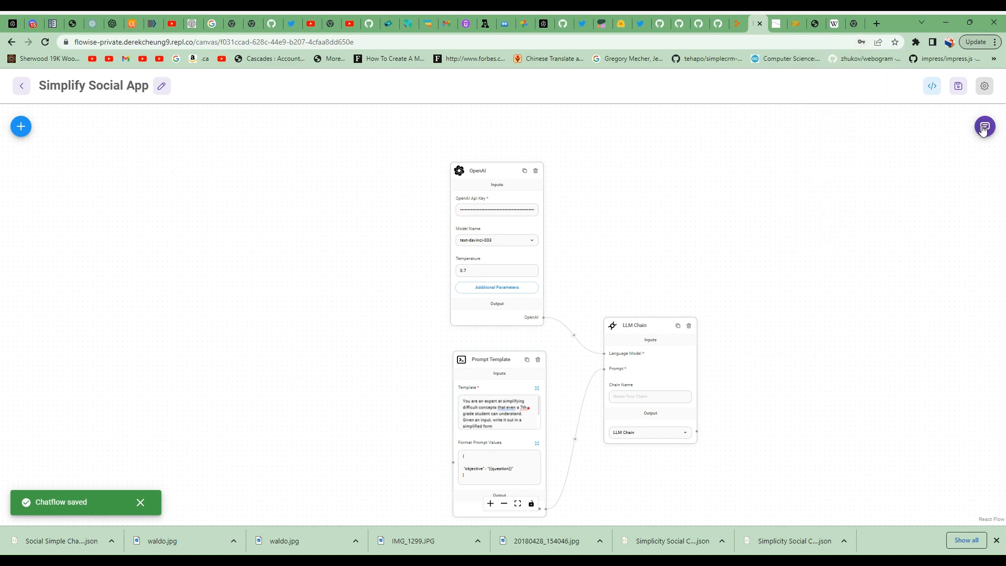
{"action": "left_click", "coordinate": [983, 127]}
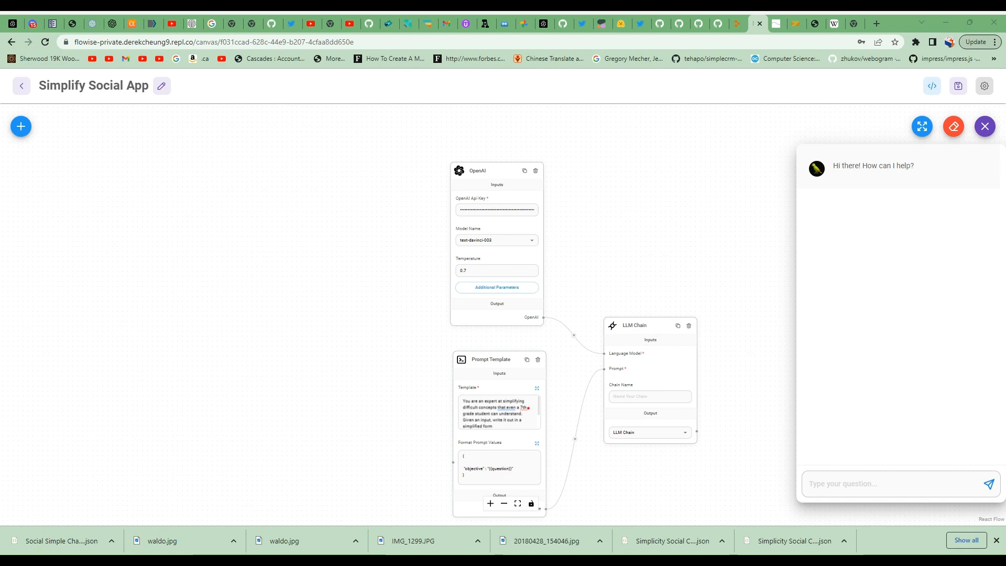
Enlarge the chat, send the calculus explanation, and review the kid-friendly reply.
{"action": "left_click", "coordinate": [984, 126]}
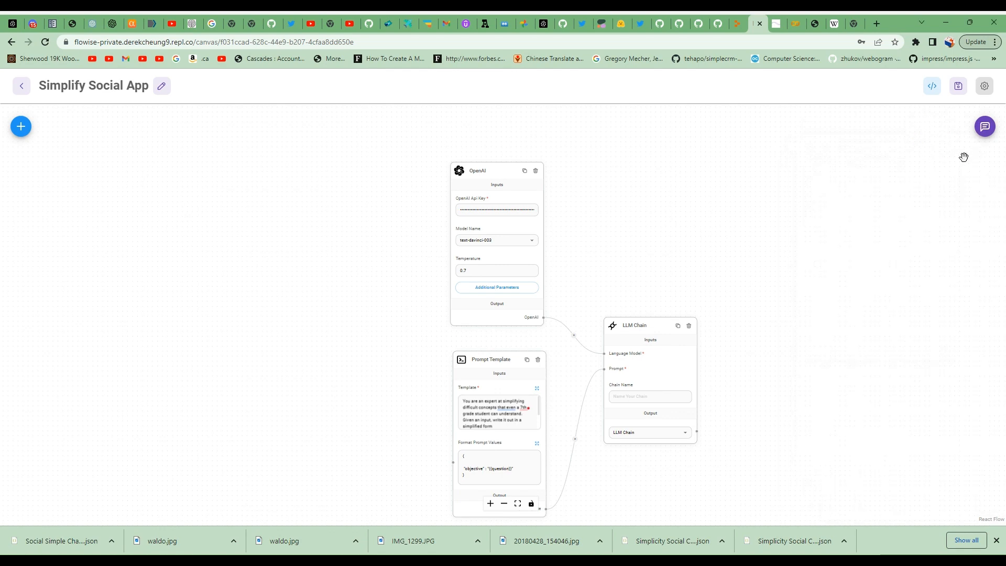
{"action": "left_click", "coordinate": [983, 126]}
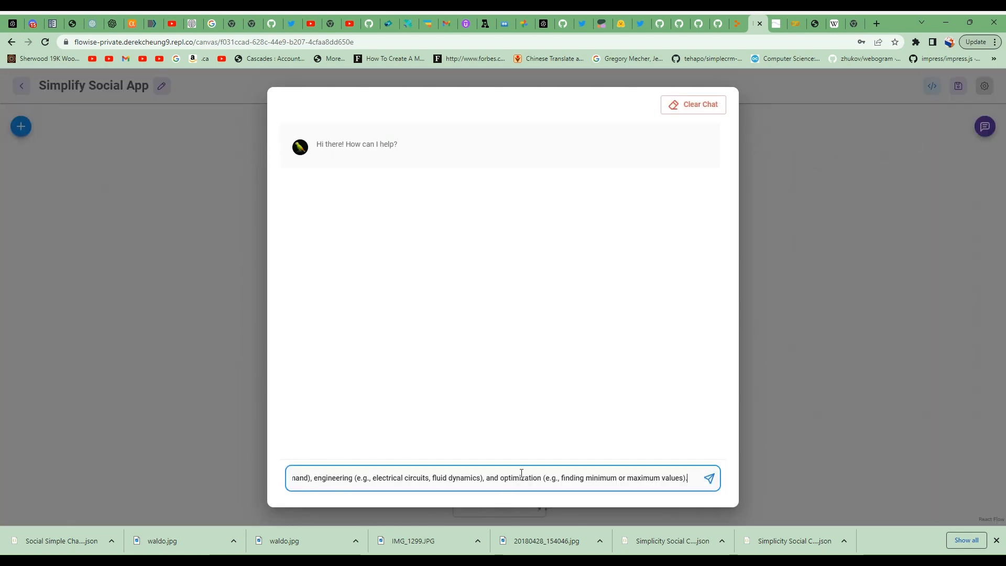
{"action": "left_click", "coordinate": [708, 477]}
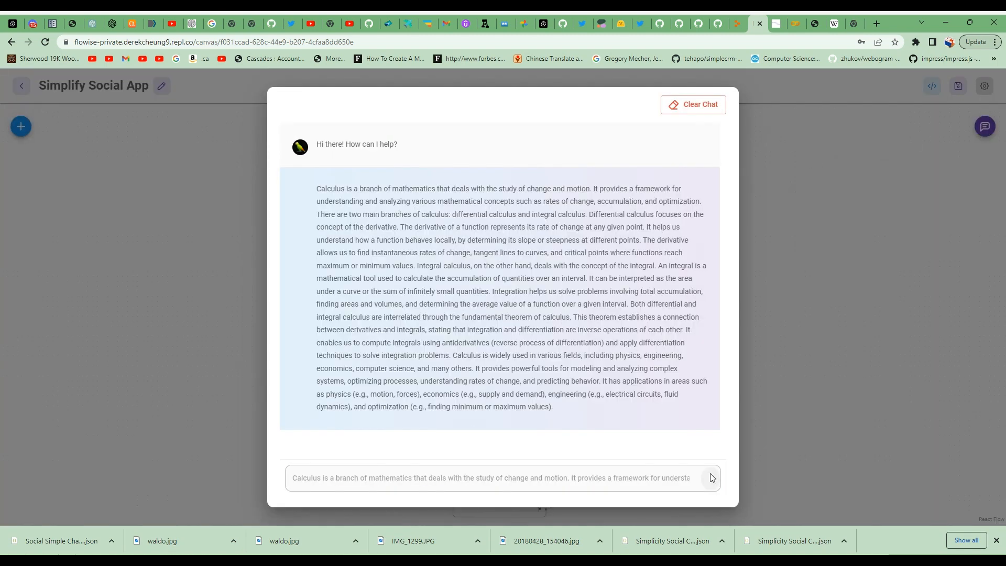
{"action": "left_click", "coordinate": [709, 478]}
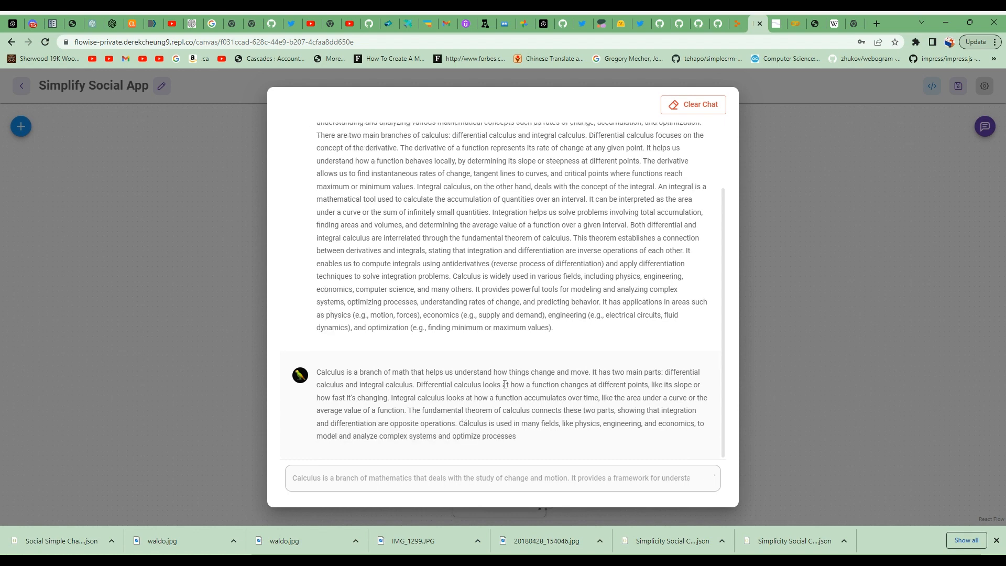
{"action": "left_click", "coordinate": [494, 477]}
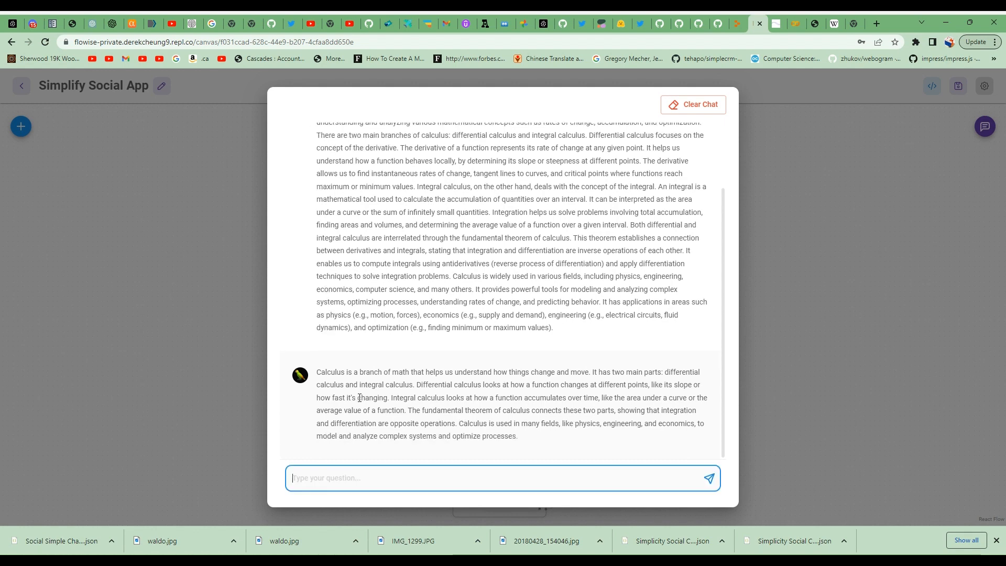
{"action": "mouse_move", "coordinate": [561, 435]}
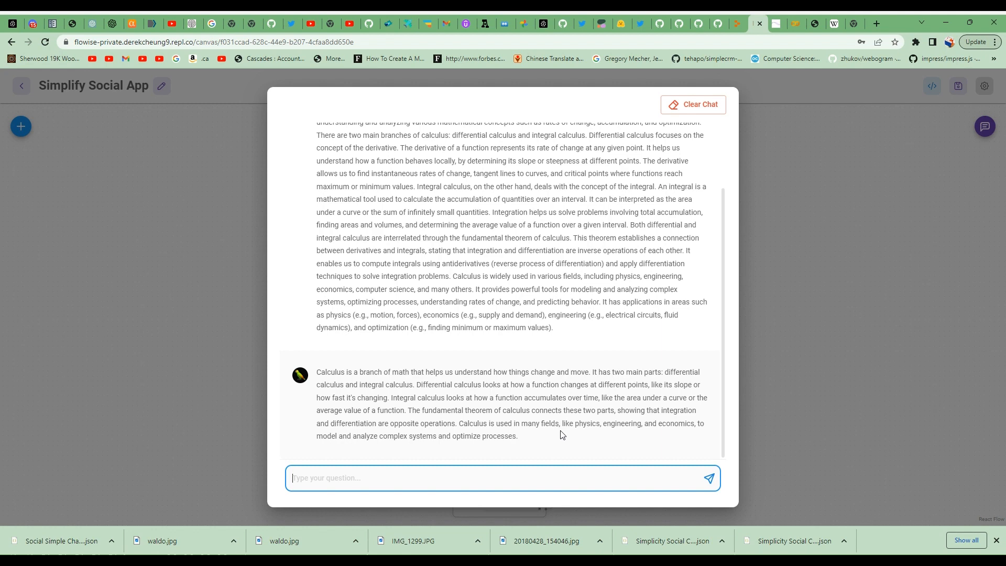
{"action": "mouse_move", "coordinate": [762, 173]}
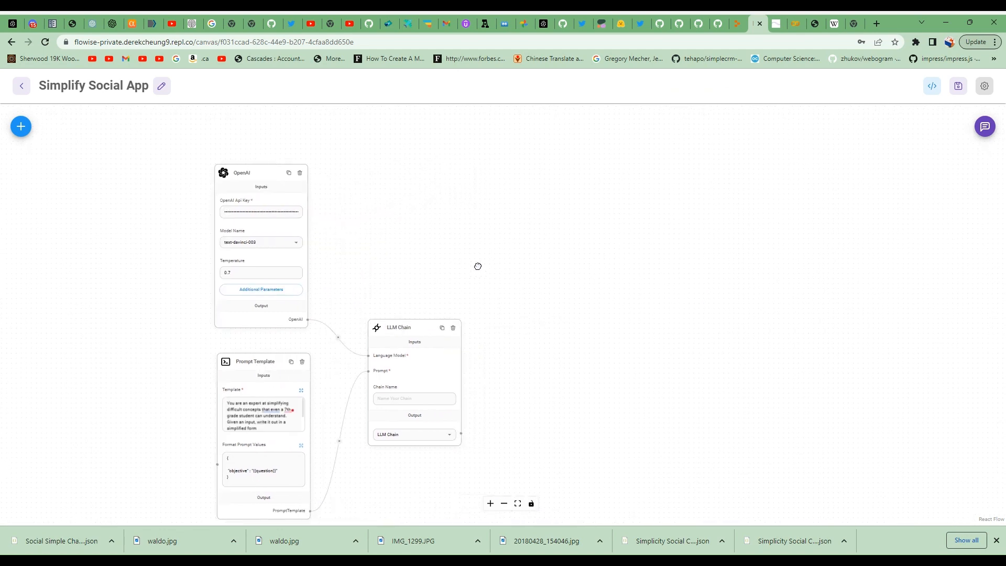
Duplicate the OpenAI, Prompt Template and LLM Chain nodes and move the copies right.
{"action": "left_click_drag", "start_coordinate": [478, 266], "coordinate": [565, 268]}
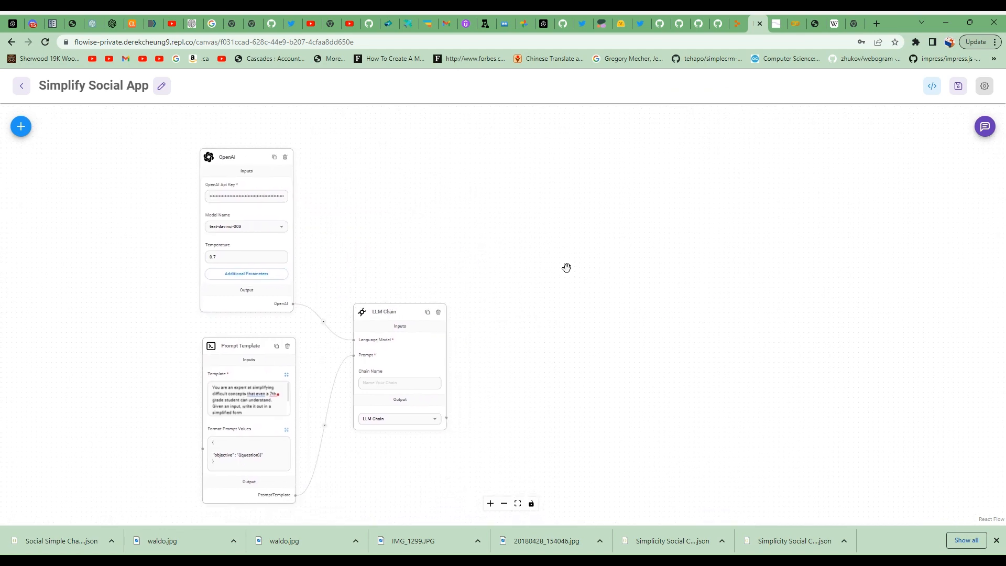
{"action": "mouse_move", "coordinate": [622, 286]}
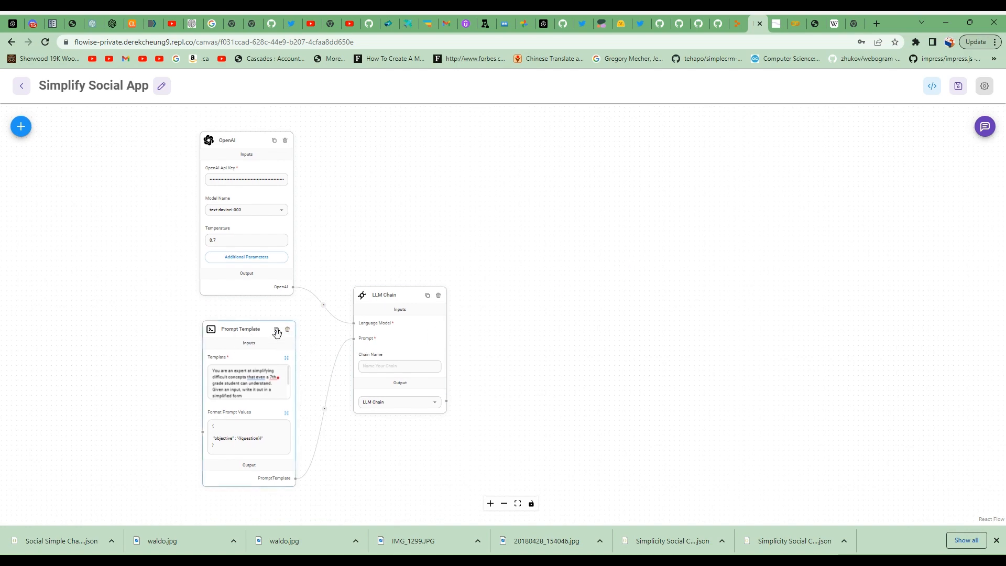
{"action": "left_click", "coordinate": [276, 328]}
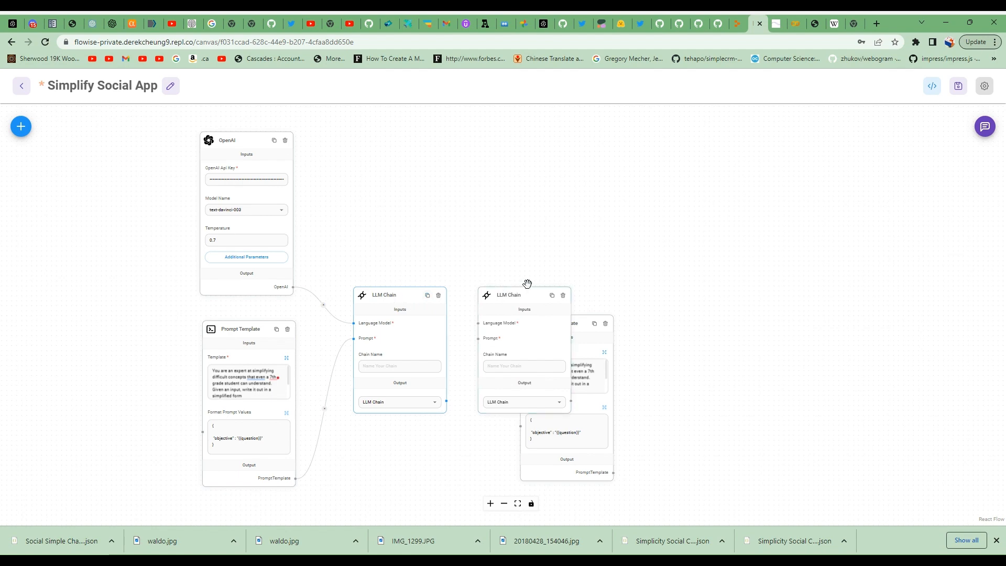
{"action": "left_click_drag", "start_coordinate": [524, 294], "coordinate": [714, 255]}
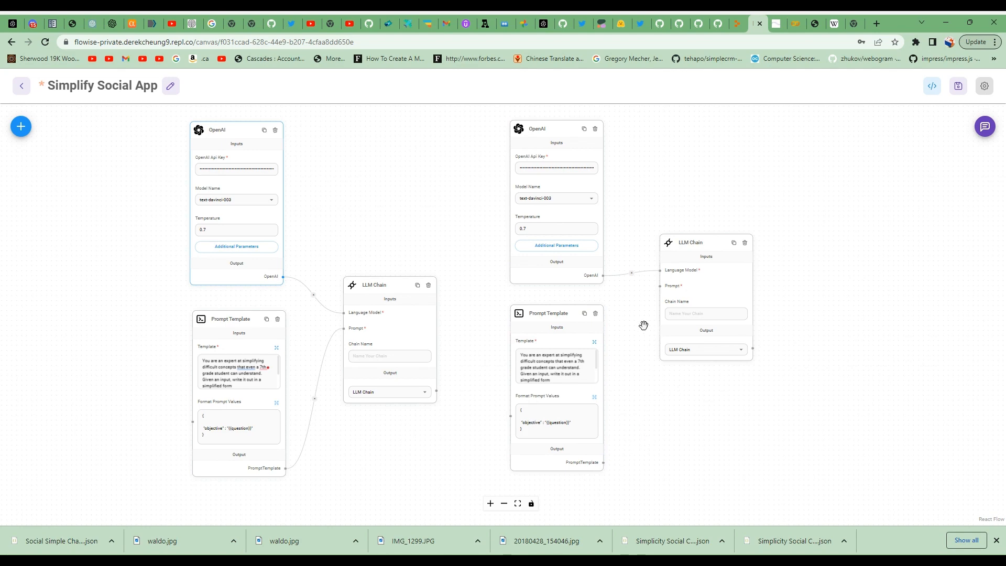
{"action": "mouse_move", "coordinate": [633, 348]}
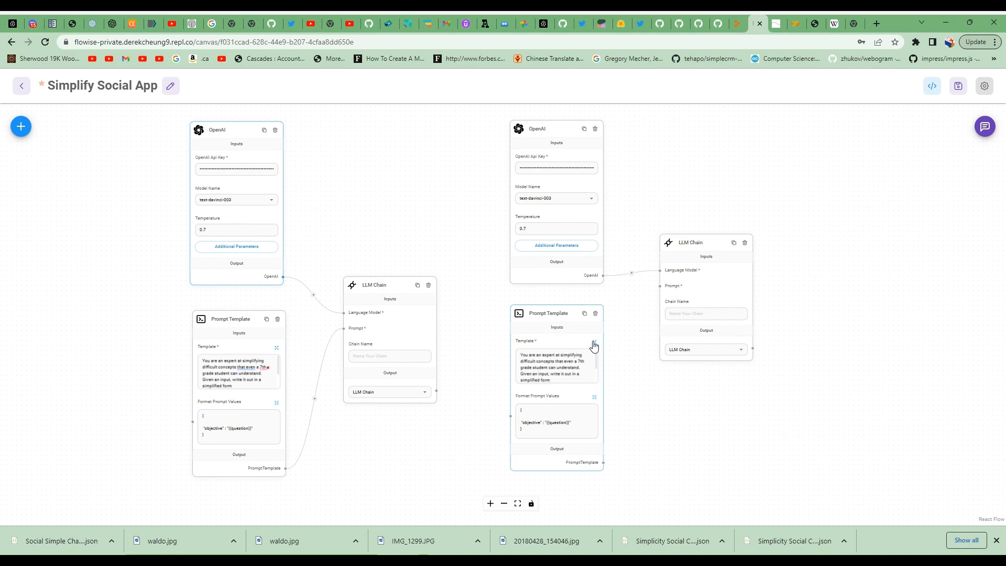
Replace the second template with an emoji tweet prompt using a catchy summary and bullet points.
{"action": "left_click", "coordinate": [592, 345]}
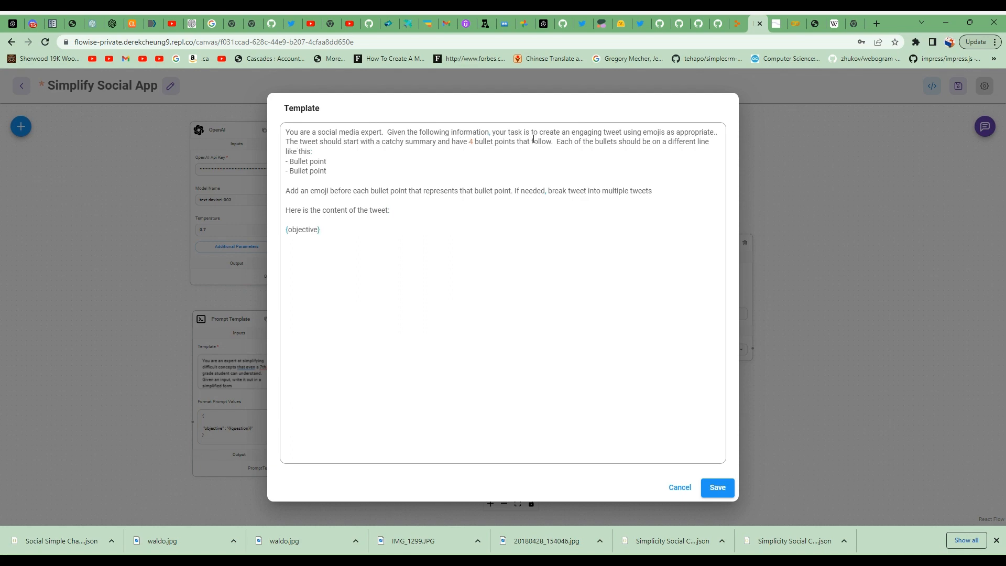
{"action": "mouse_move", "coordinate": [644, 133]}
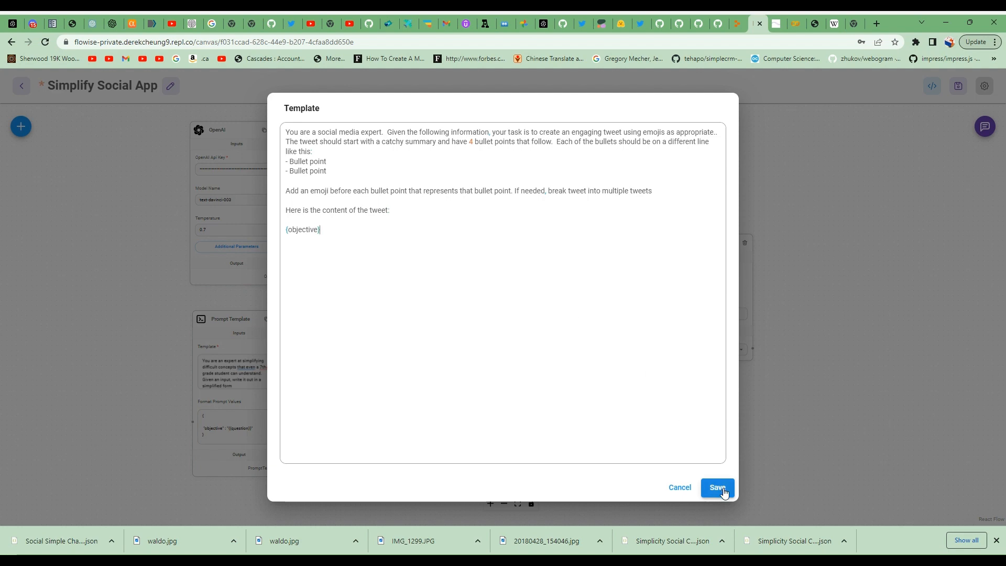
{"action": "left_click", "coordinate": [717, 486]}
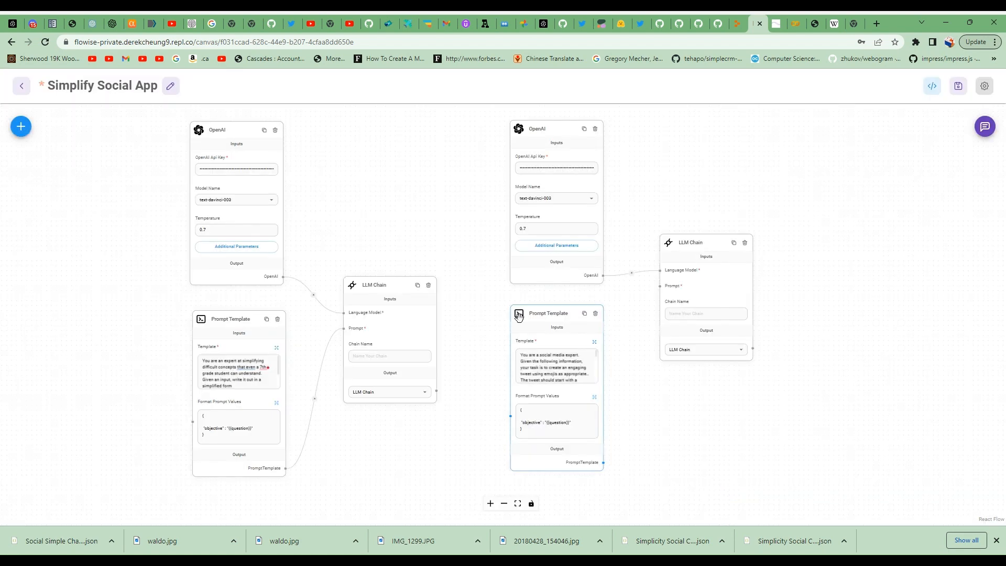
Switch the first LLM Chain's output to Output Prediction and wire it into the second template.
{"action": "left_click", "coordinate": [555, 421]}
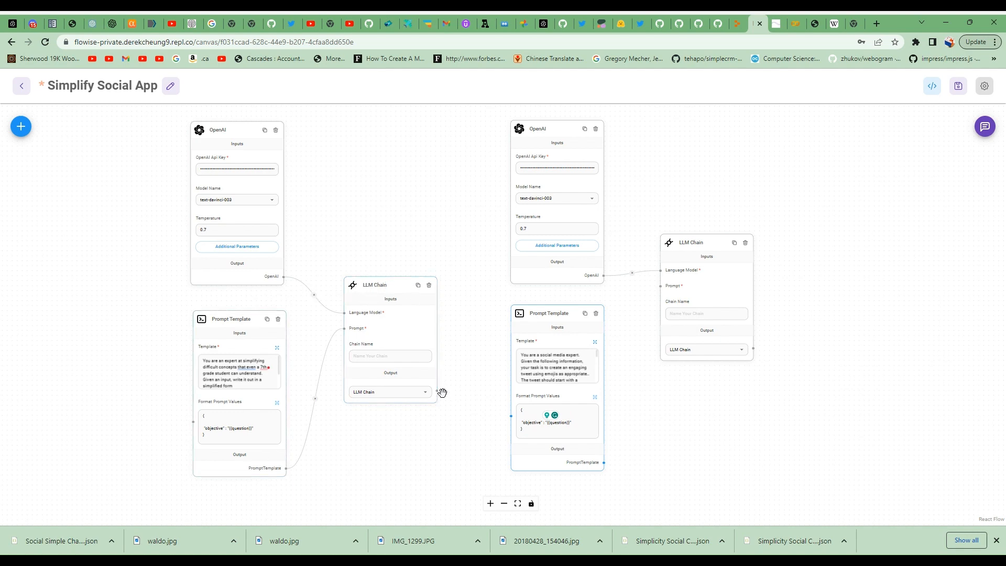
{"action": "mouse_move", "coordinate": [441, 393]}
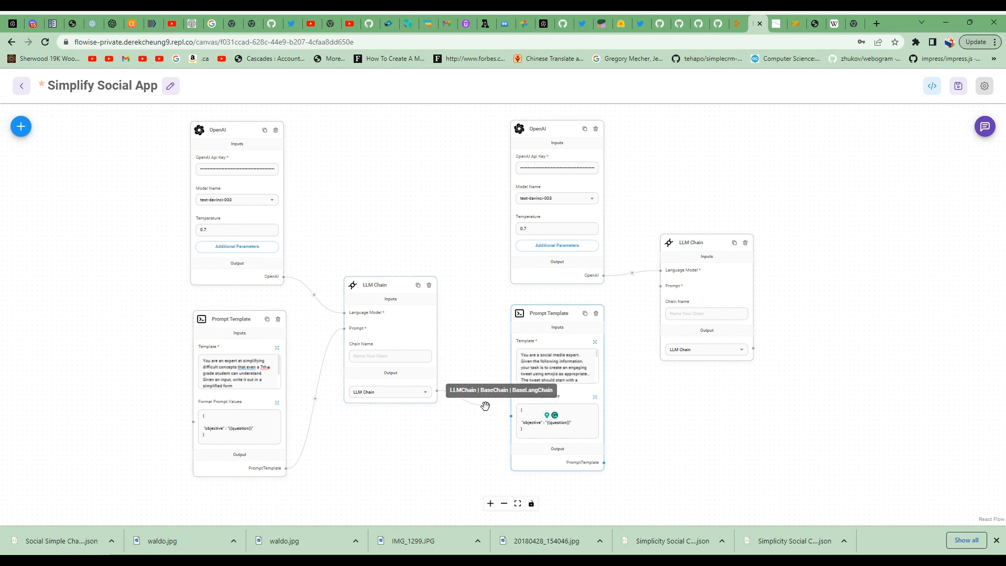
{"action": "mouse_move", "coordinate": [470, 396]}
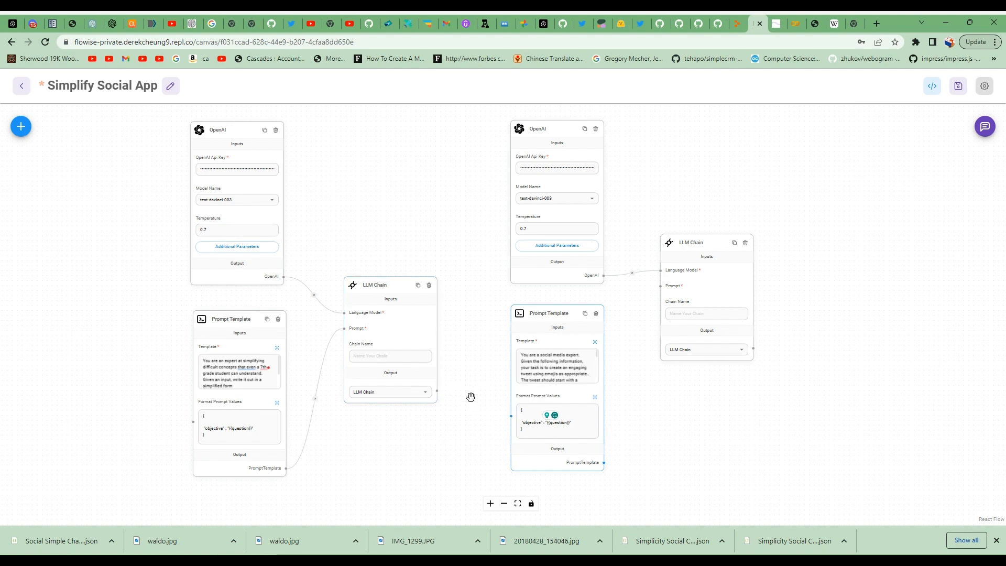
{"action": "mouse_move", "coordinate": [633, 421]}
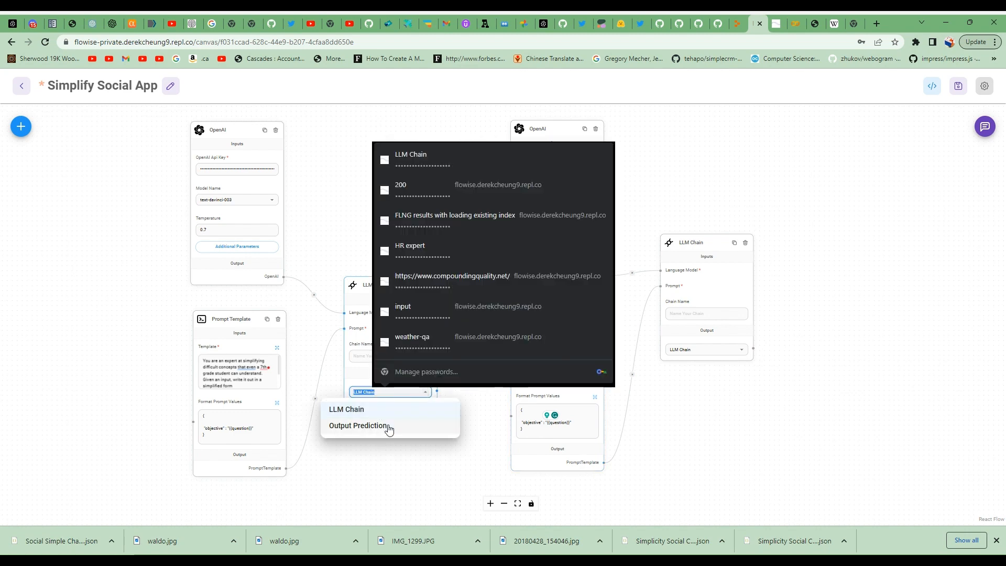
{"action": "left_click", "coordinate": [359, 426]}
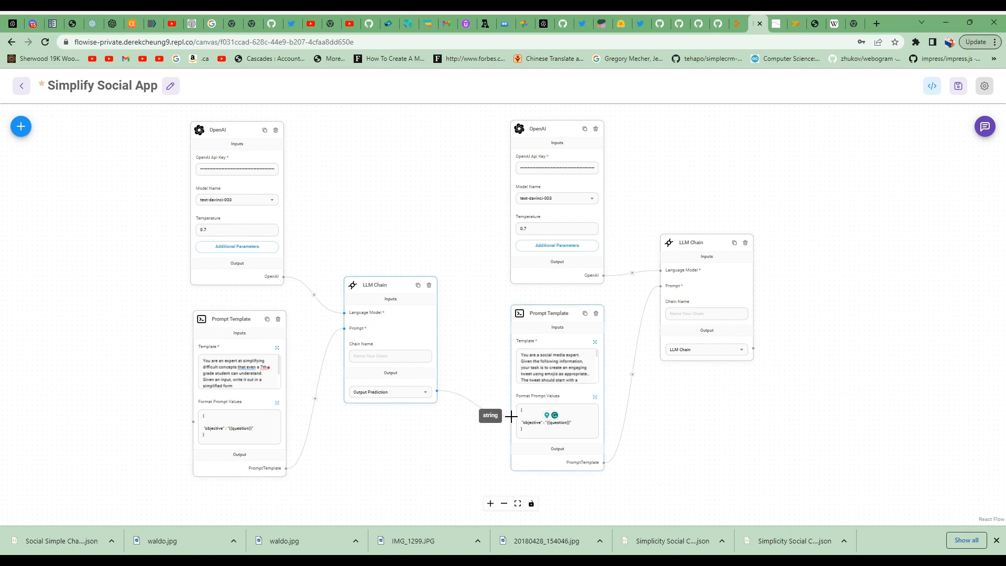
{"action": "mouse_move", "coordinate": [715, 407]}
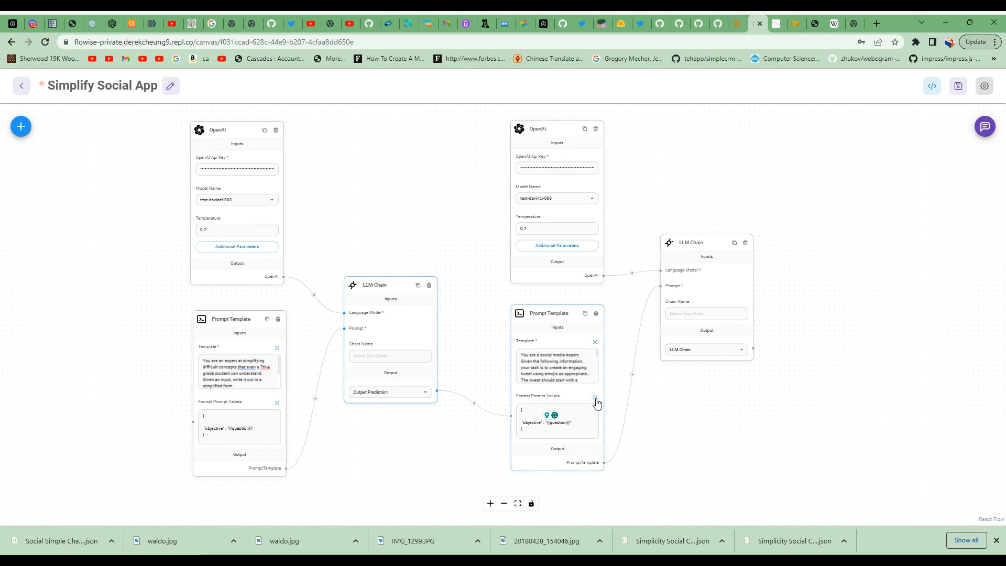
Replace {{question}} in the second template's prompt values with the llmChain_0 prediction as objective.
{"action": "left_click", "coordinate": [593, 396]}
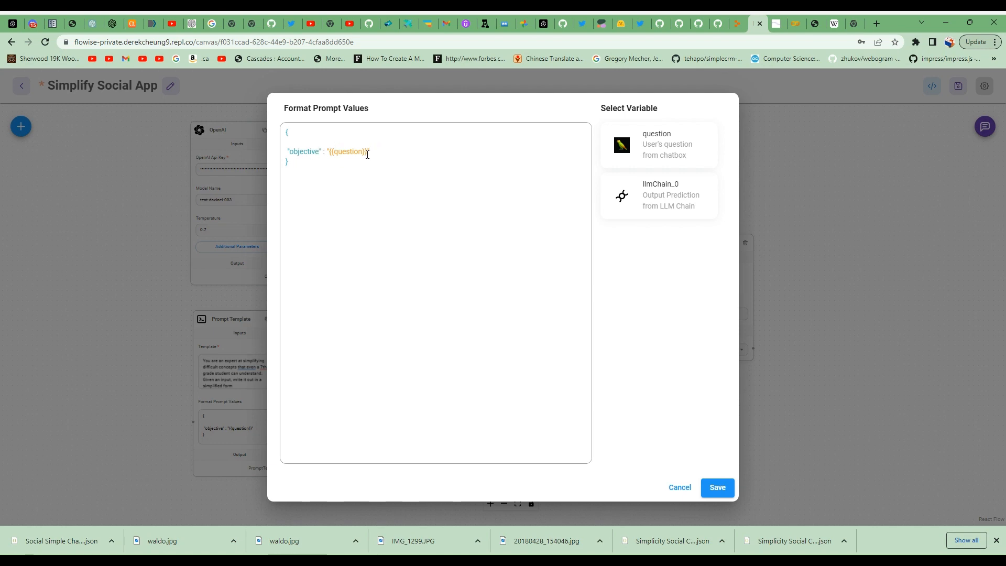
{"action": "double_click", "coordinate": [347, 152]}
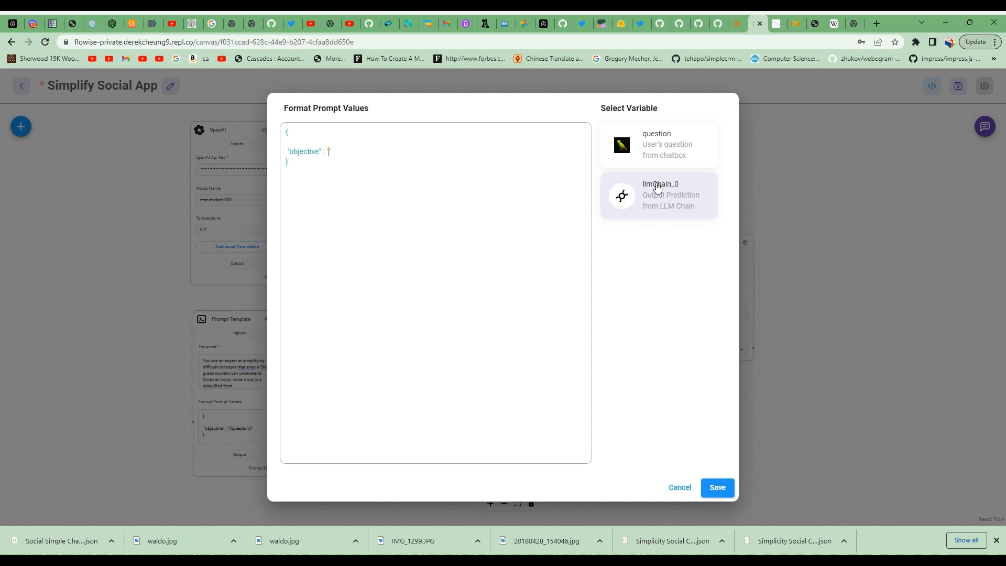
{"action": "mouse_move", "coordinate": [673, 212]}
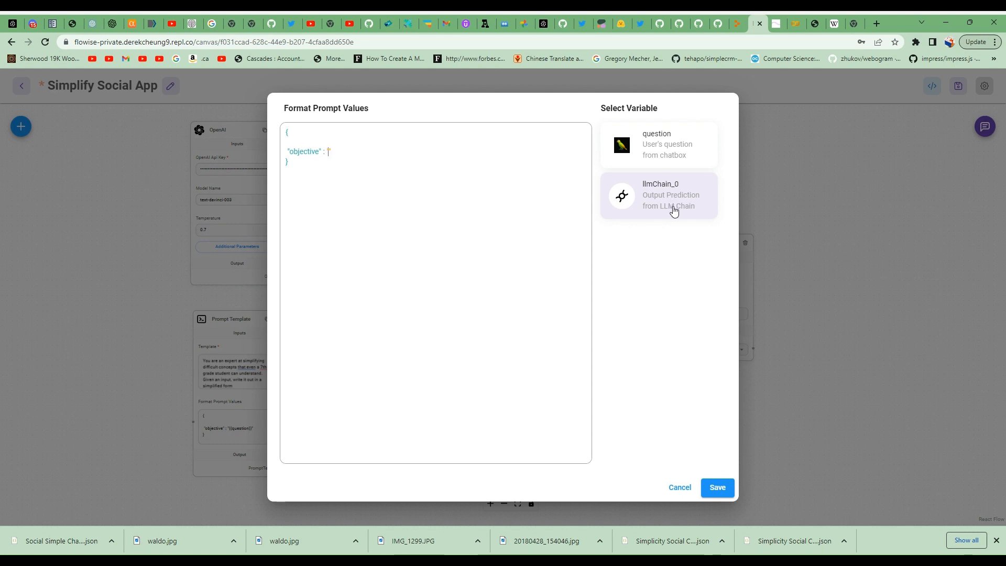
{"action": "left_click", "coordinate": [658, 195]}
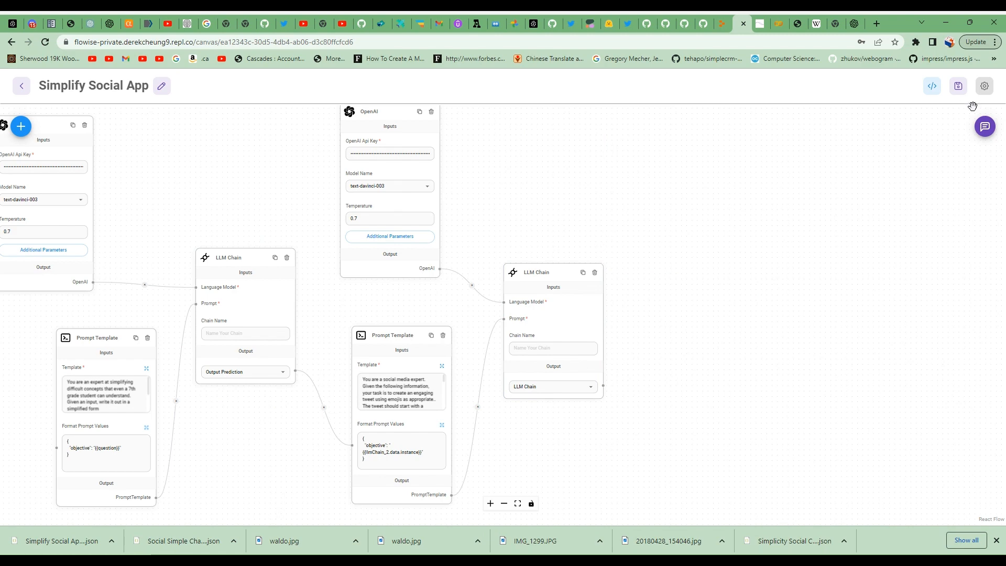
Send the long calculus explanation through the expanded chat to test tweet generation.
{"action": "left_click", "coordinate": [983, 126]}
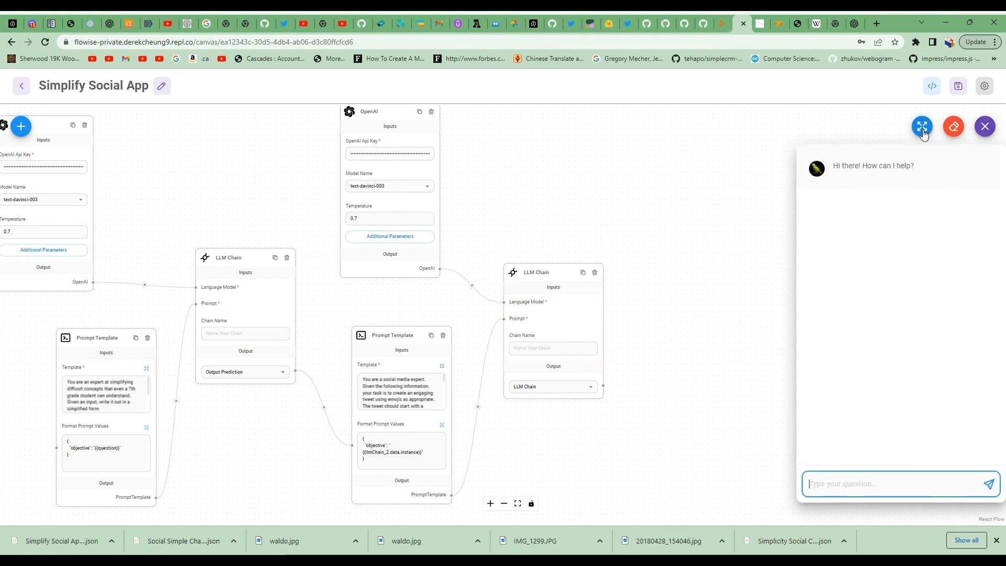
{"action": "left_click", "coordinate": [922, 126]}
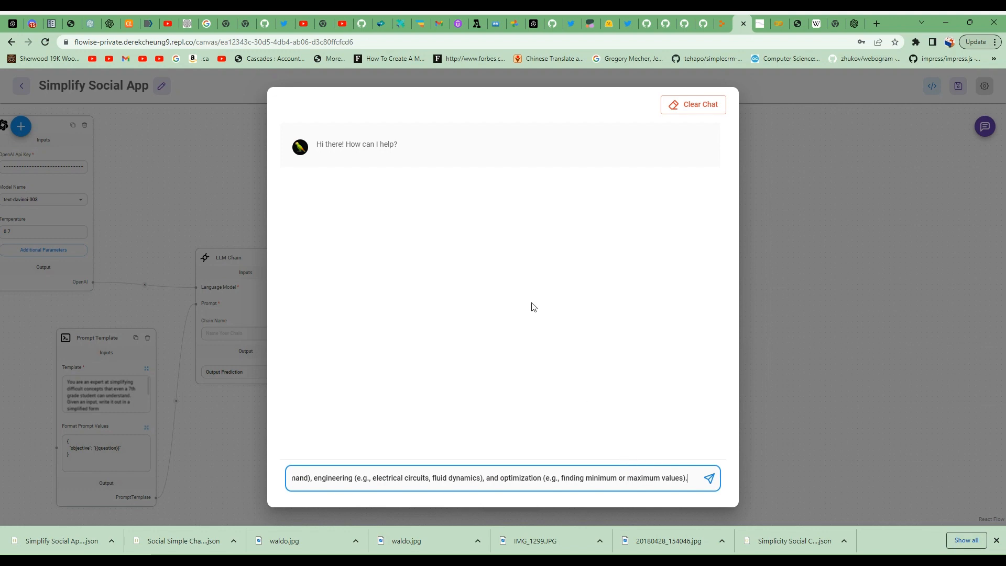
{"action": "left_click", "coordinate": [708, 477]}
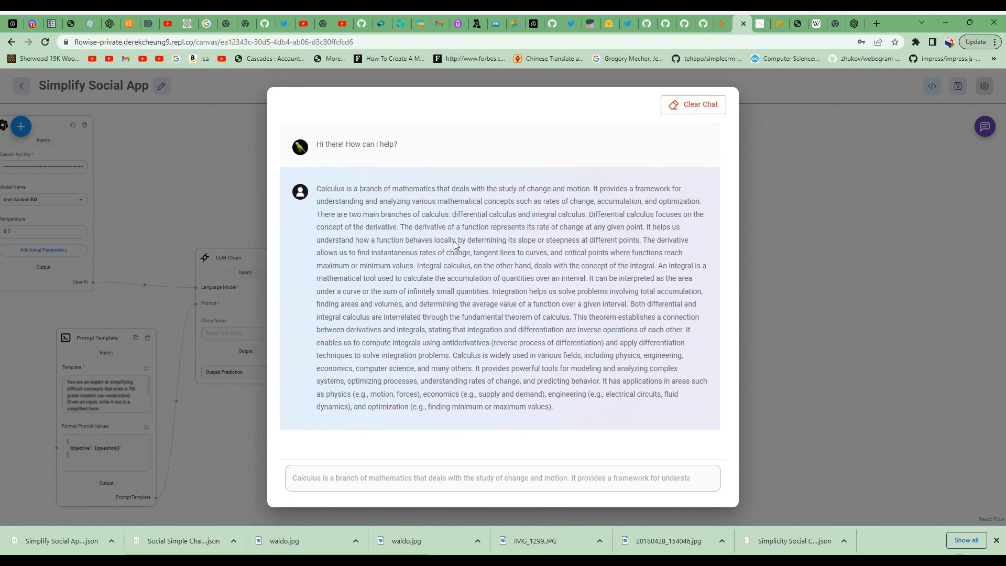
{"action": "left_click", "coordinate": [711, 477]}
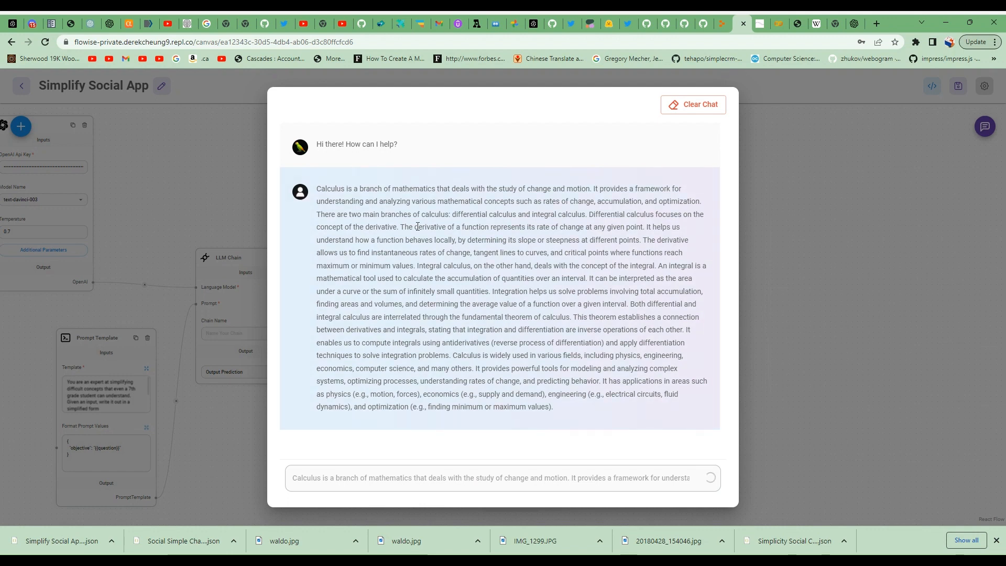